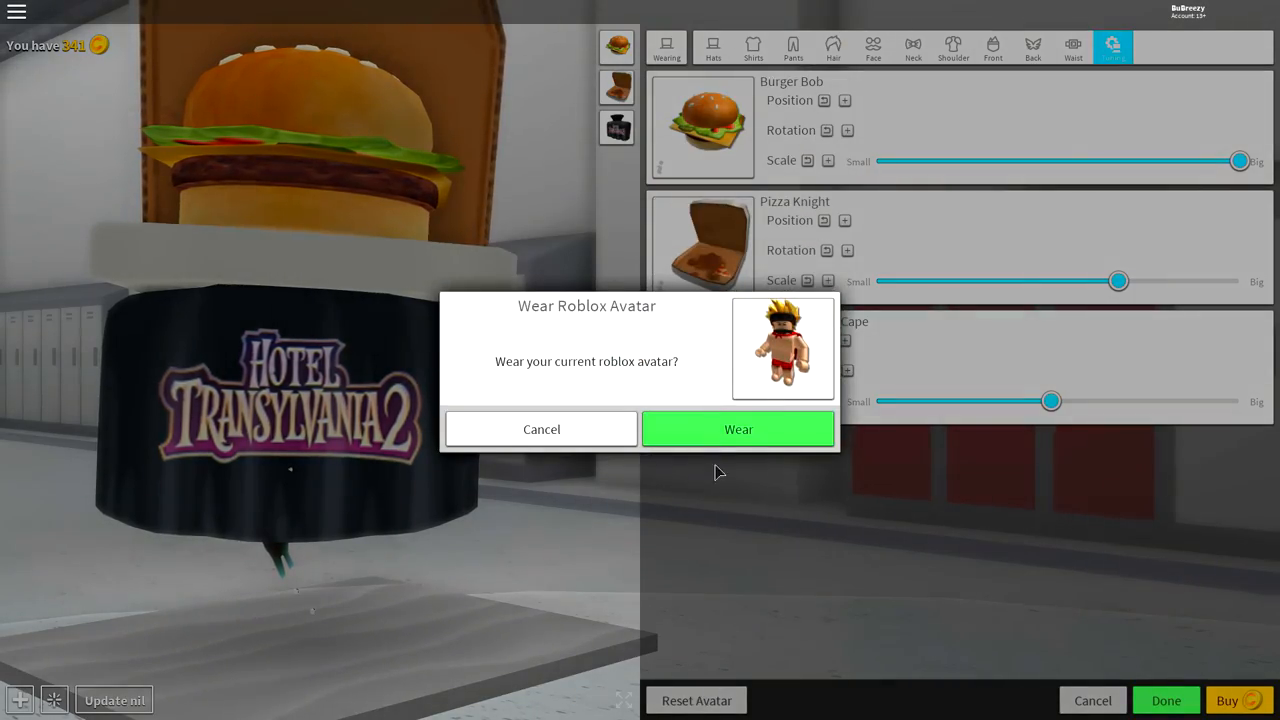
# Replace the burger-and-pizza outfit with the player's current Roblox avatar using Wear.
pyautogui.click(738, 429)
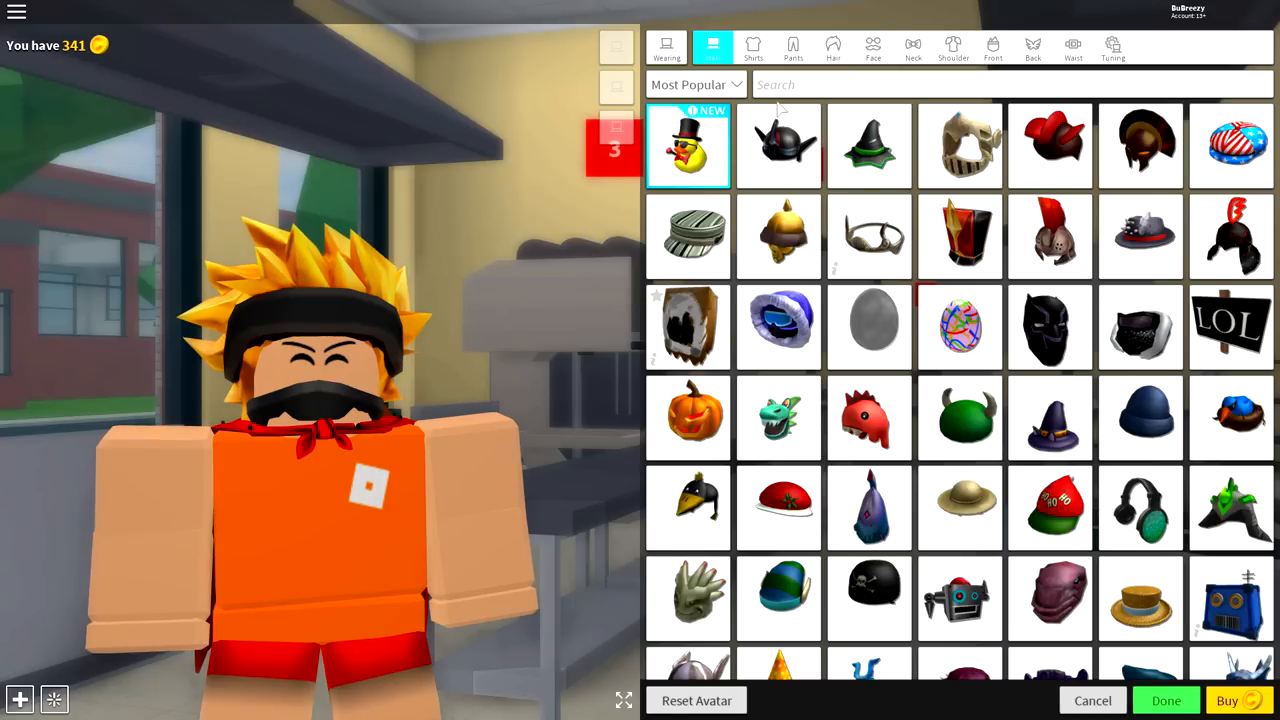
# Review the worn items and take off the cape and blond ninja hair.
pyautogui.click(1113, 47)
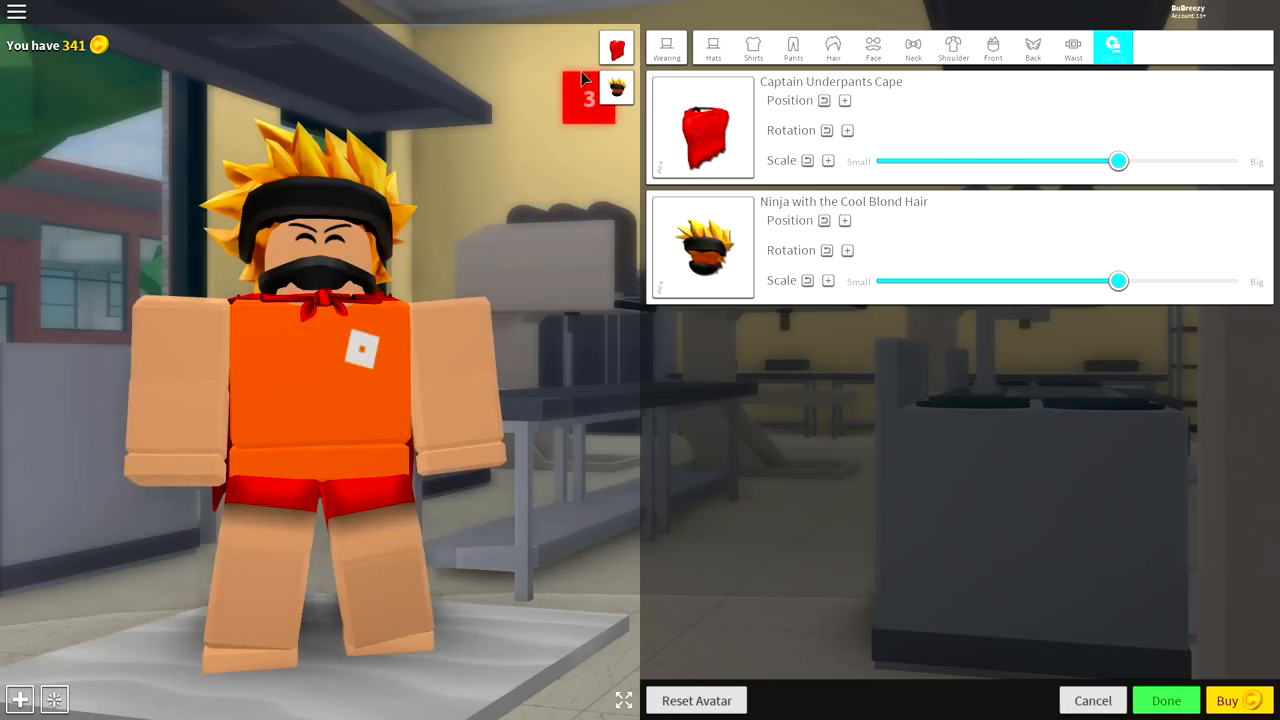
pyautogui.click(616, 47)
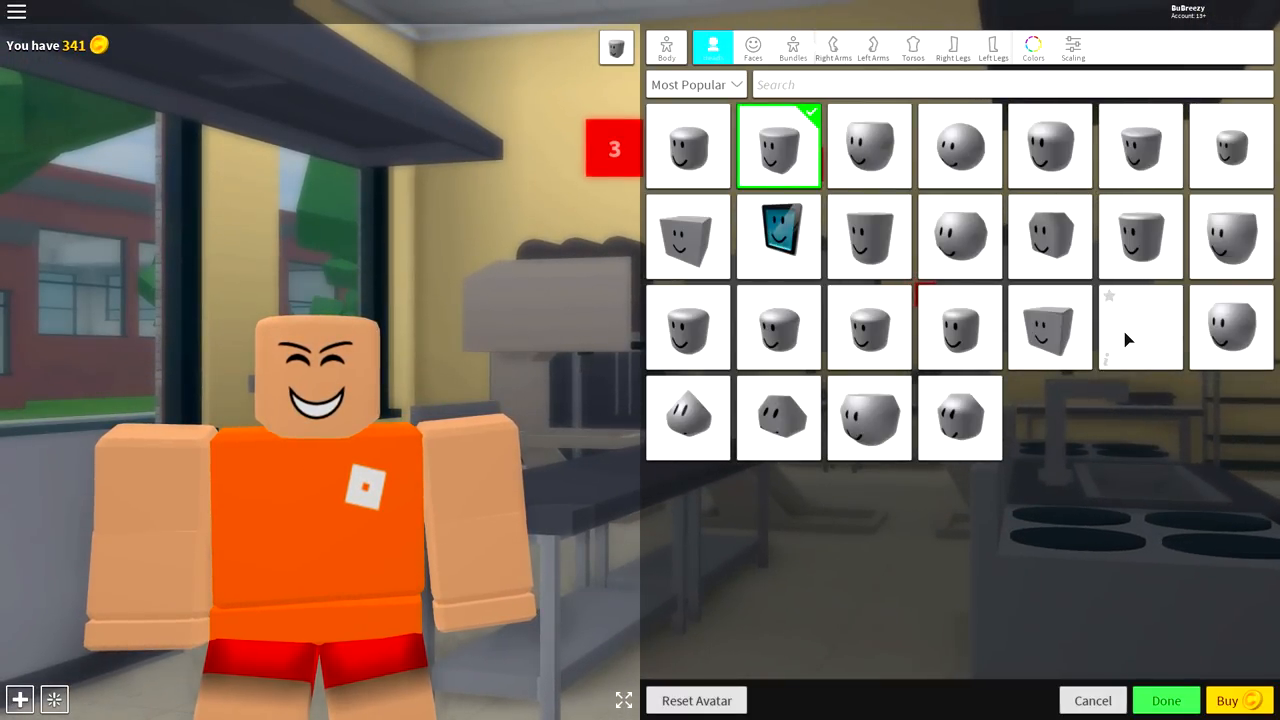
# Make the avatar headless with the Headless head, found by searching 'headless'.
pyautogui.click(1140, 325)
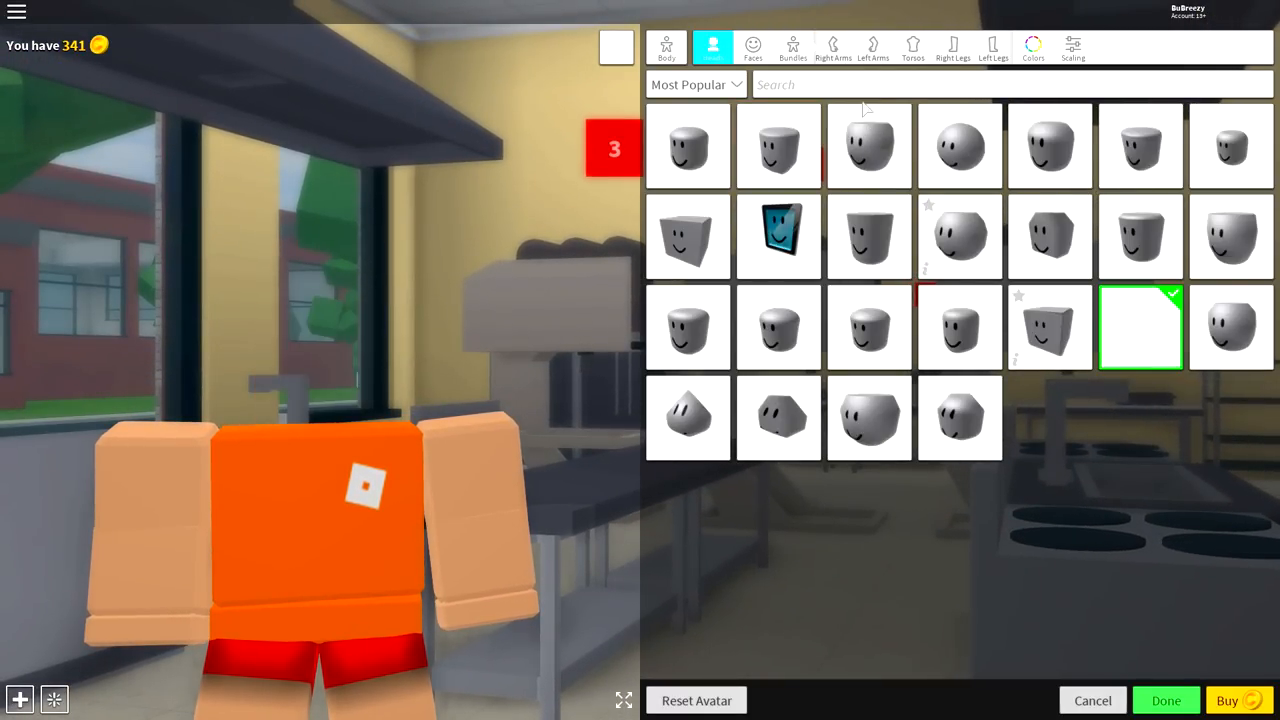
pyautogui.write('headless')
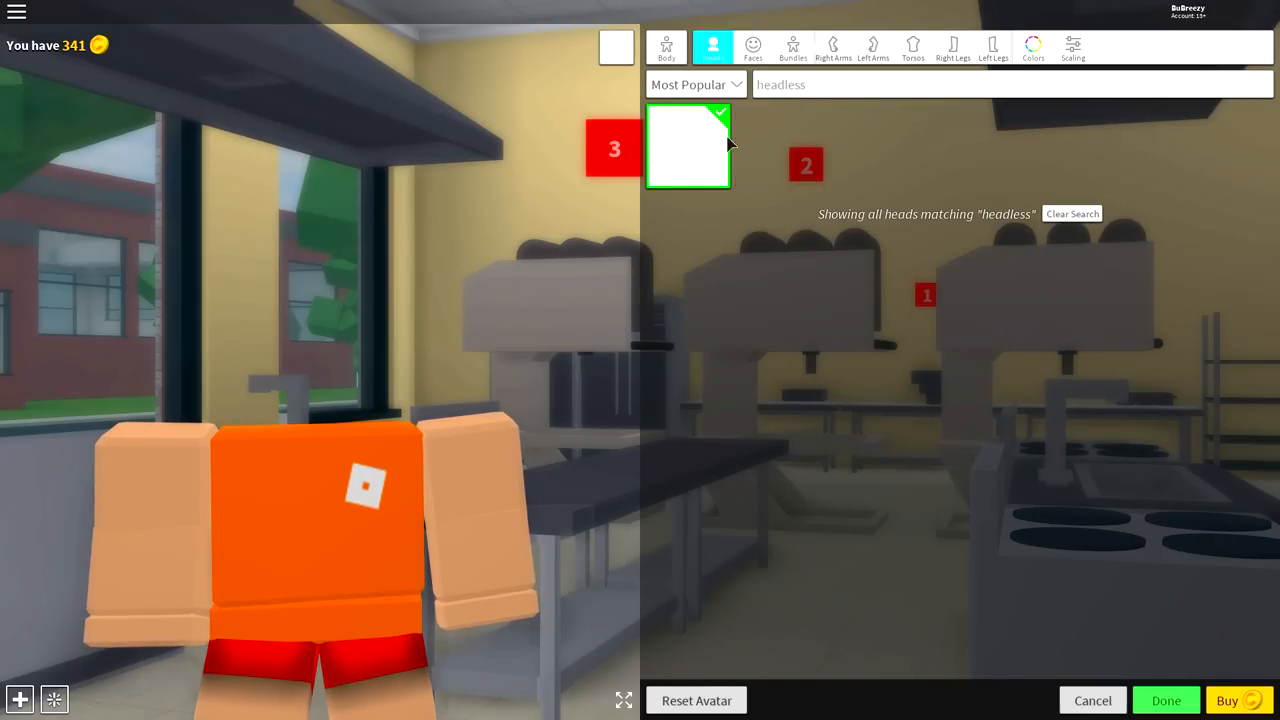
pyautogui.click(688, 147)
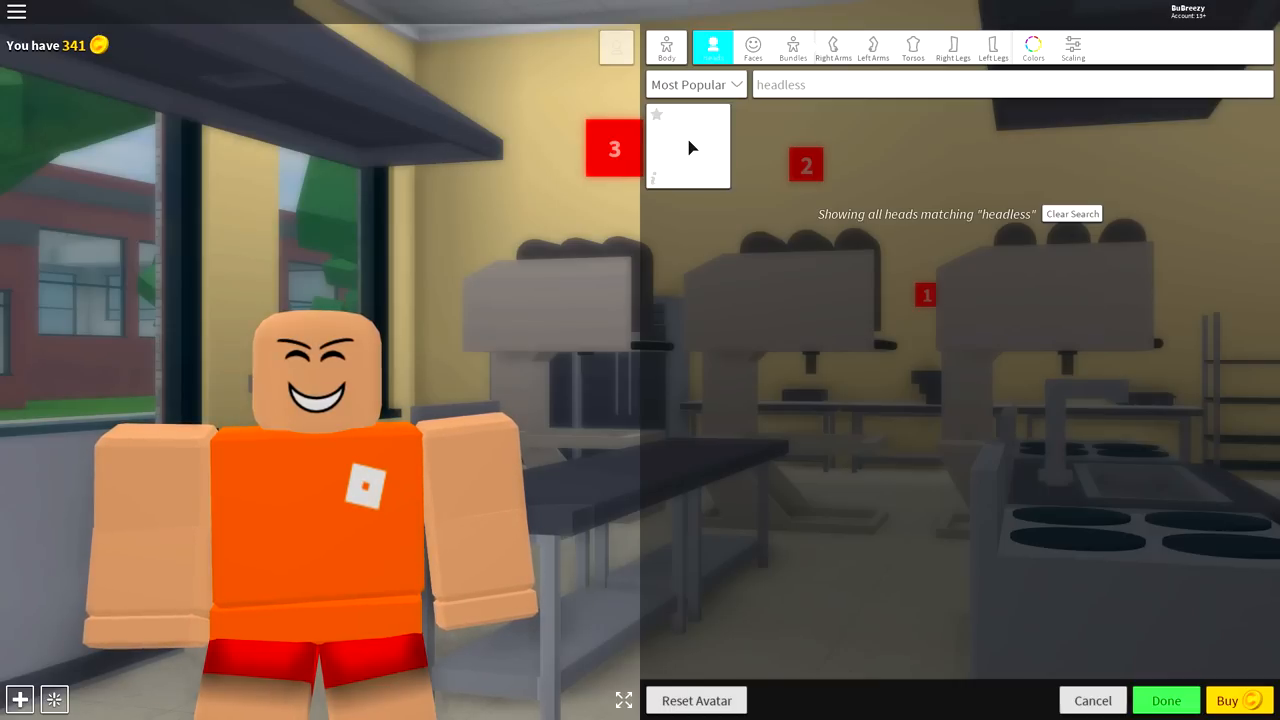
pyautogui.click(688, 146)
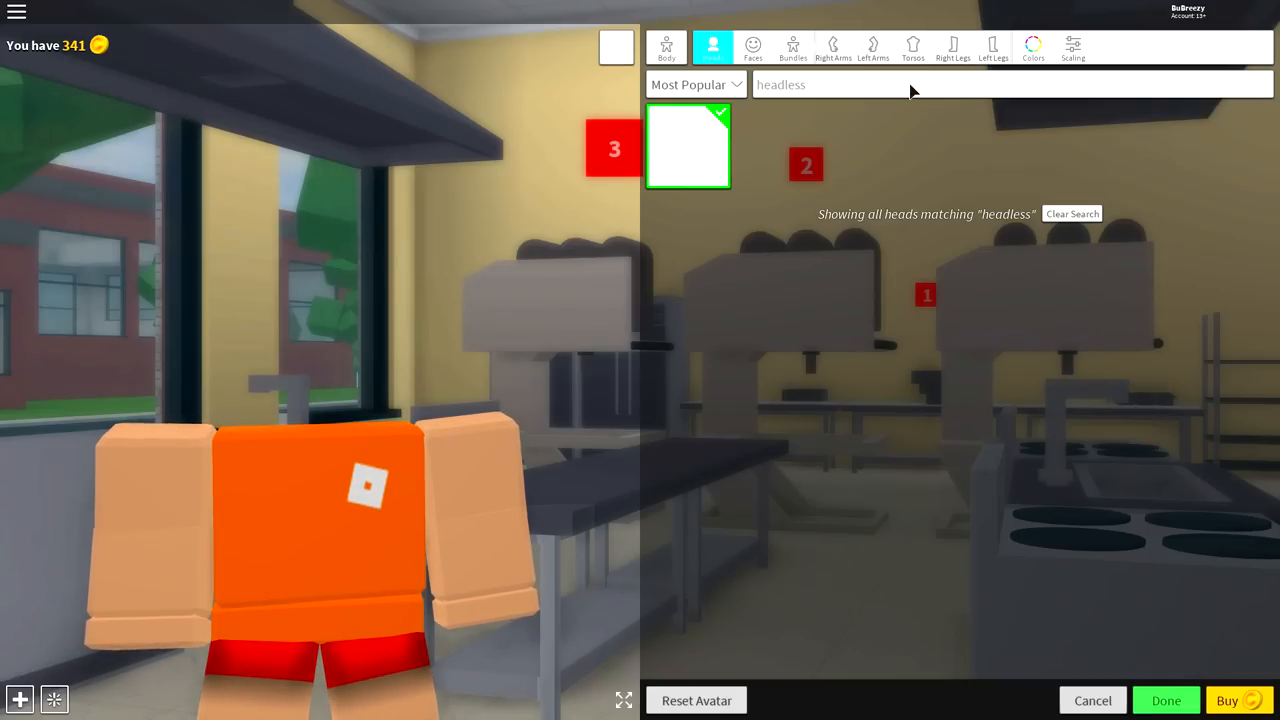
pyautogui.click(833, 47)
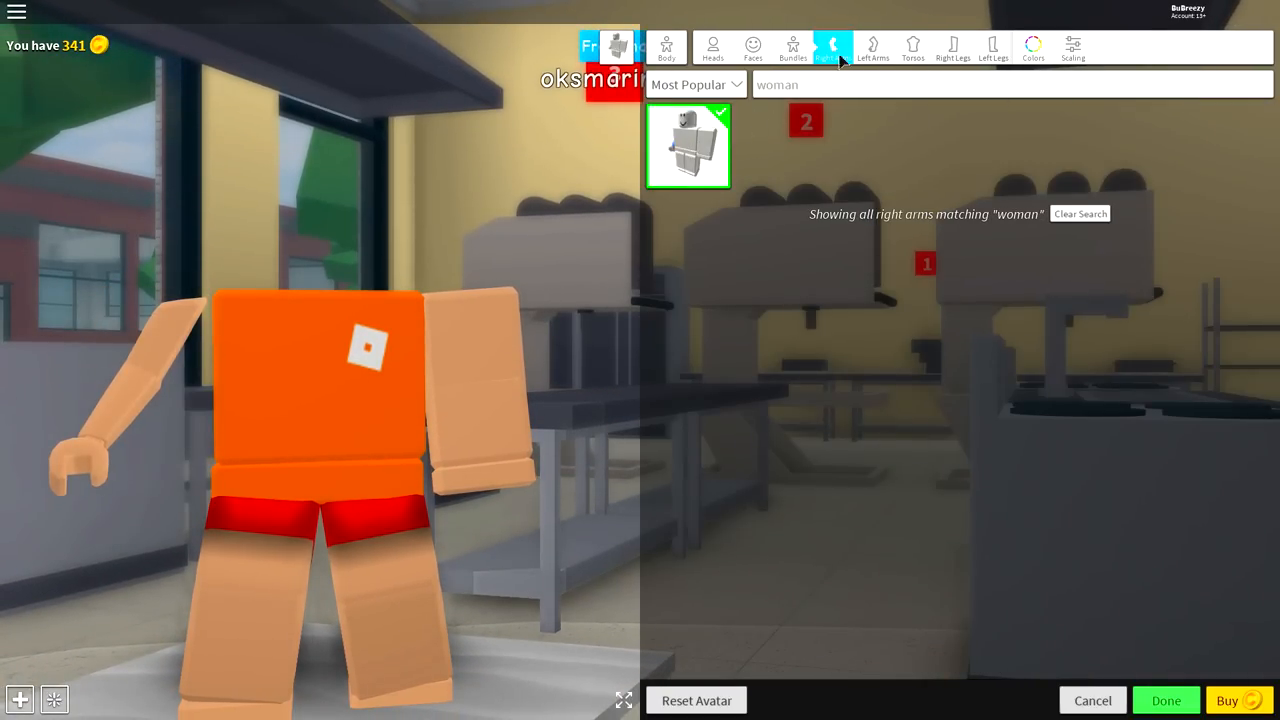
# Equip the Woman torso and search 'deathspeaker' for thin Deathspeaker legs.
pyautogui.click(912, 47)
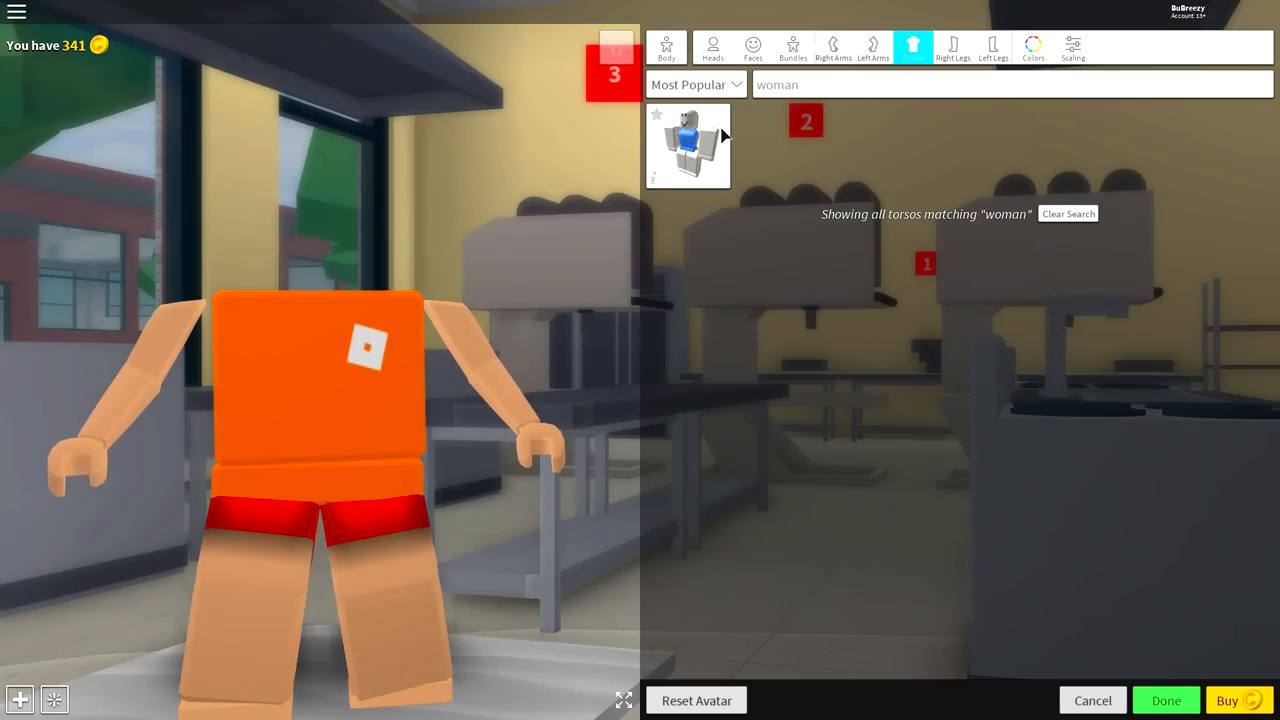
pyautogui.click(953, 45)
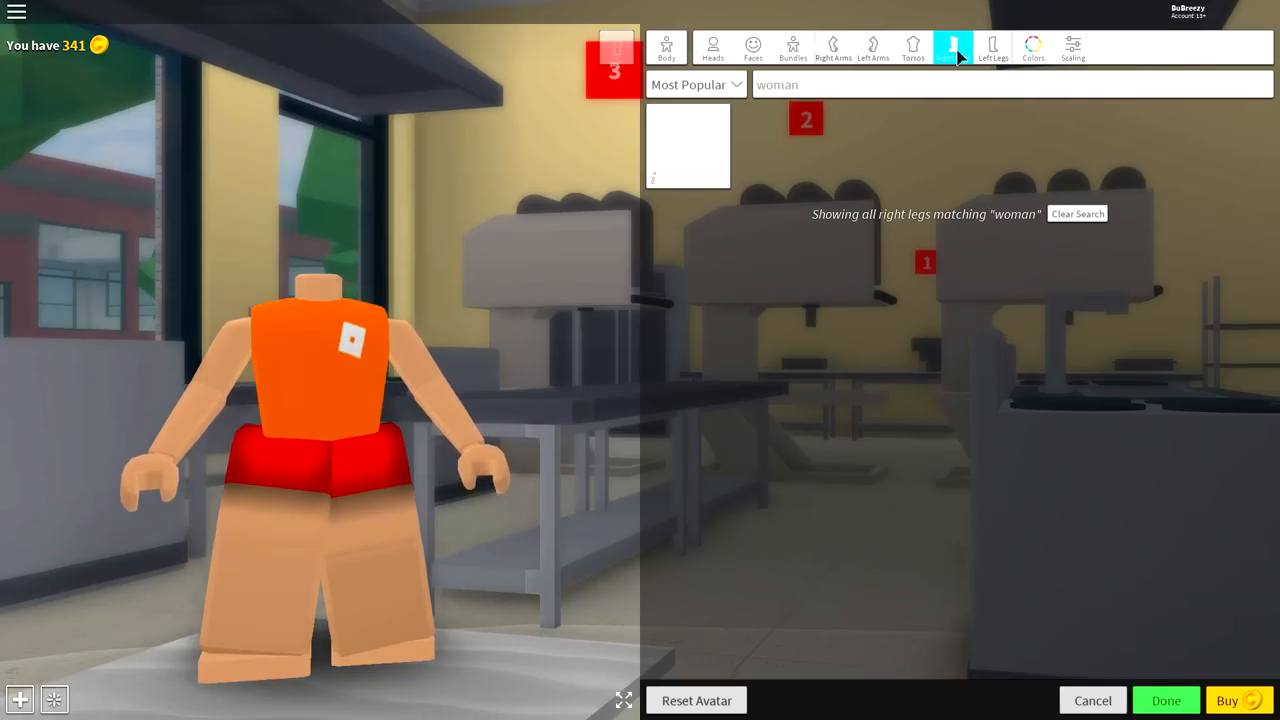
pyautogui.write('korblo')
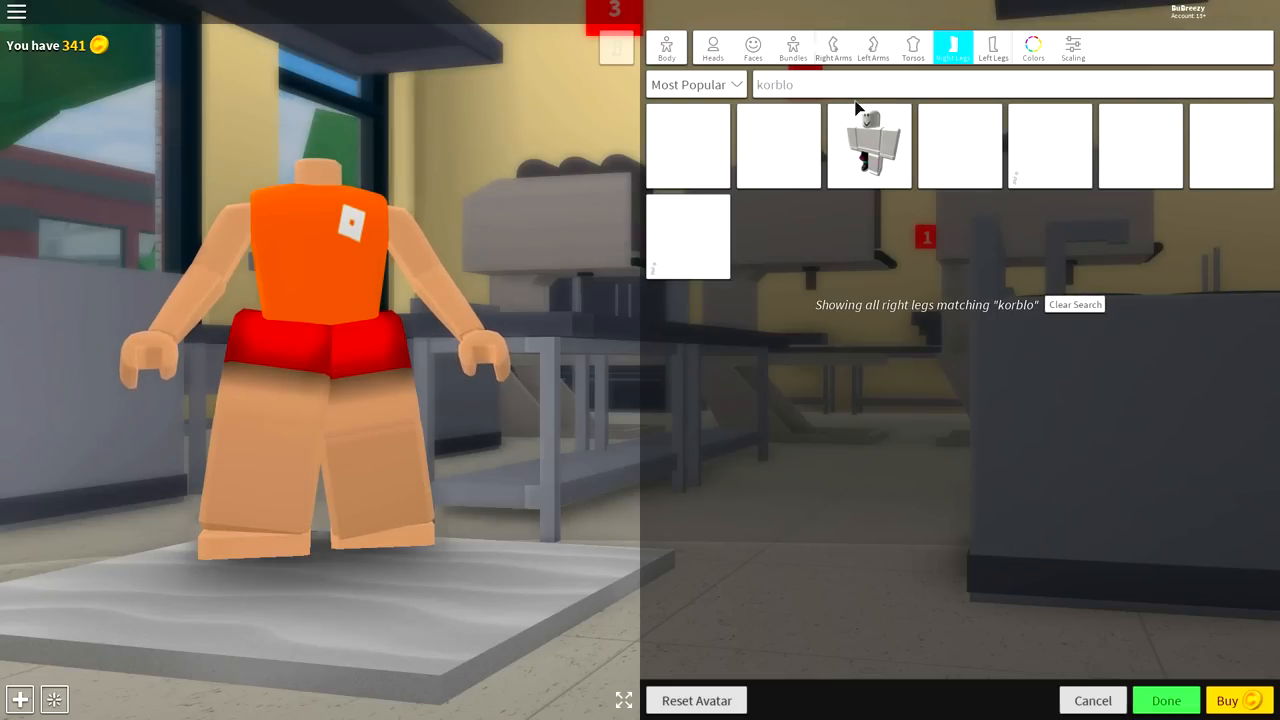
pyautogui.write('deathspeaker')
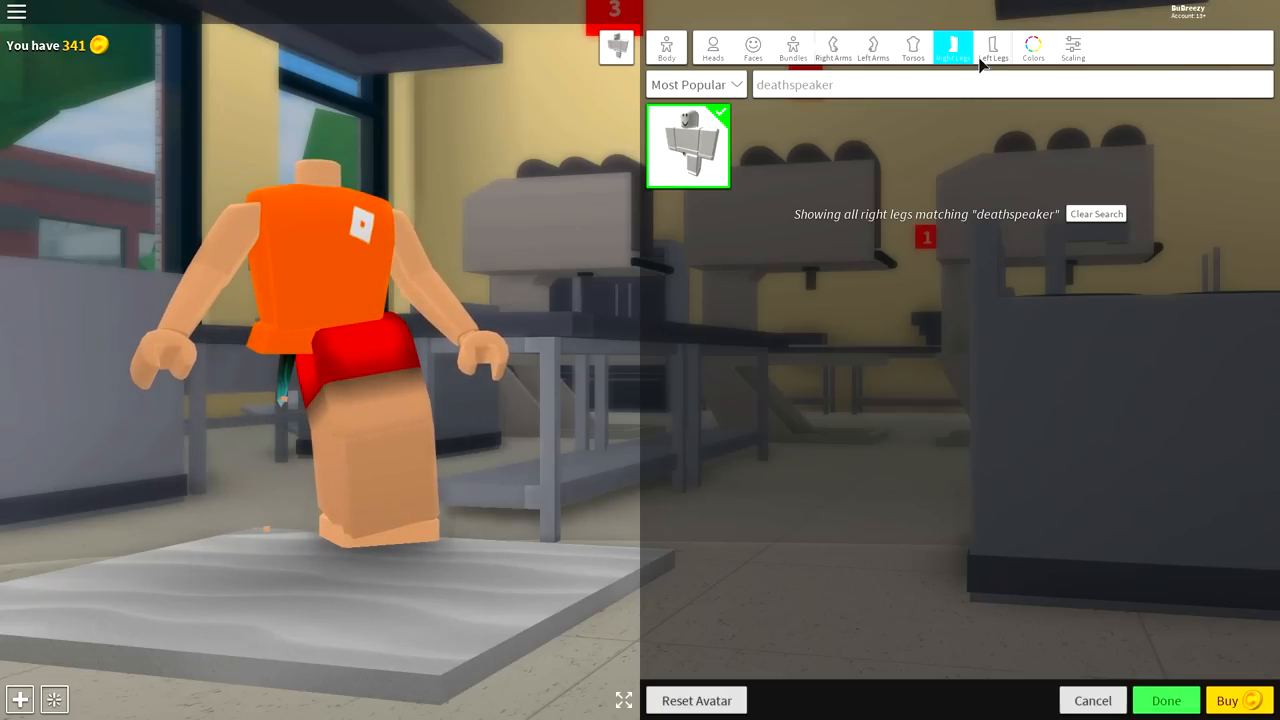
pyautogui.click(992, 47)
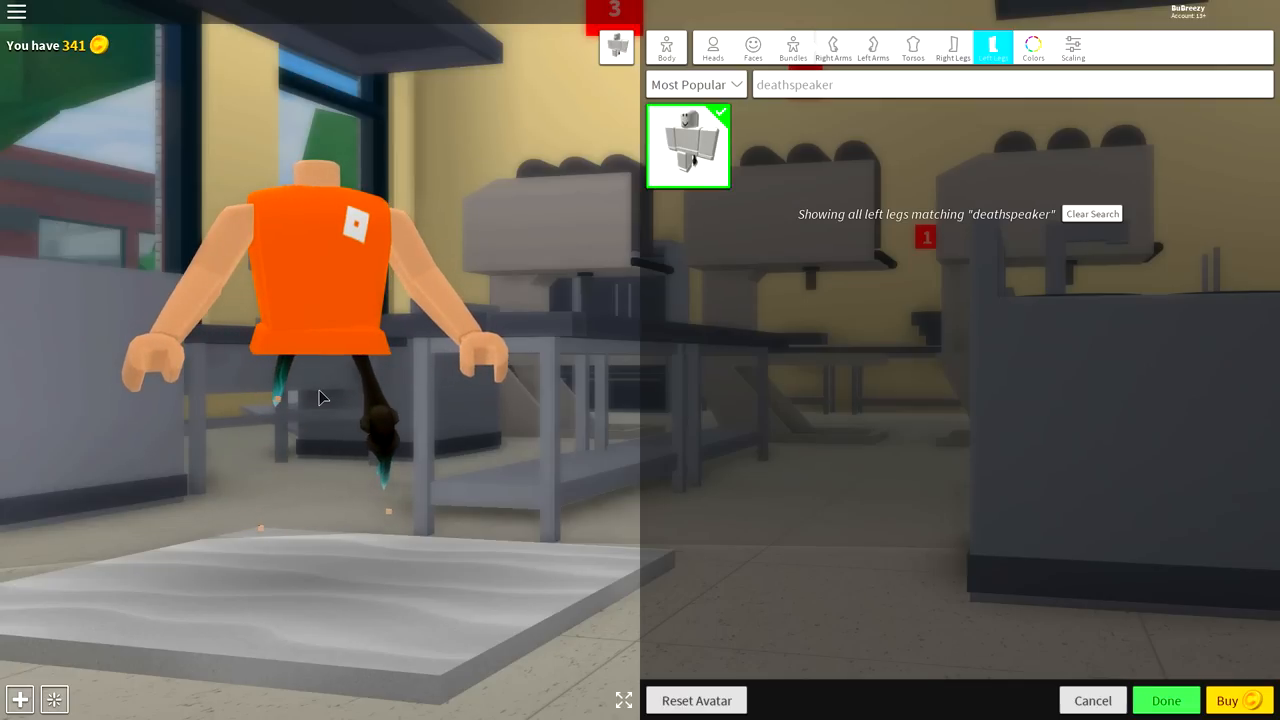
pyautogui.moveTo(567, 373)
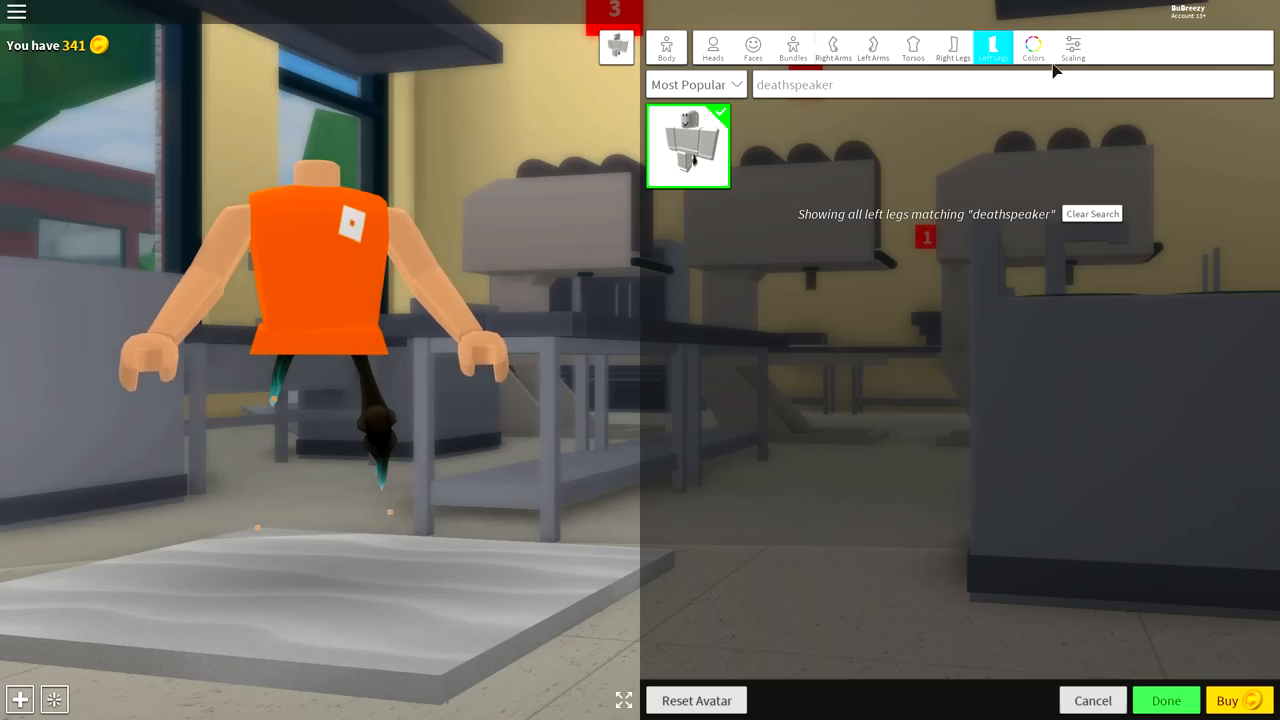
# Apply the Kid Boy body scale preset to the headless avatar.
pyautogui.click(1072, 47)
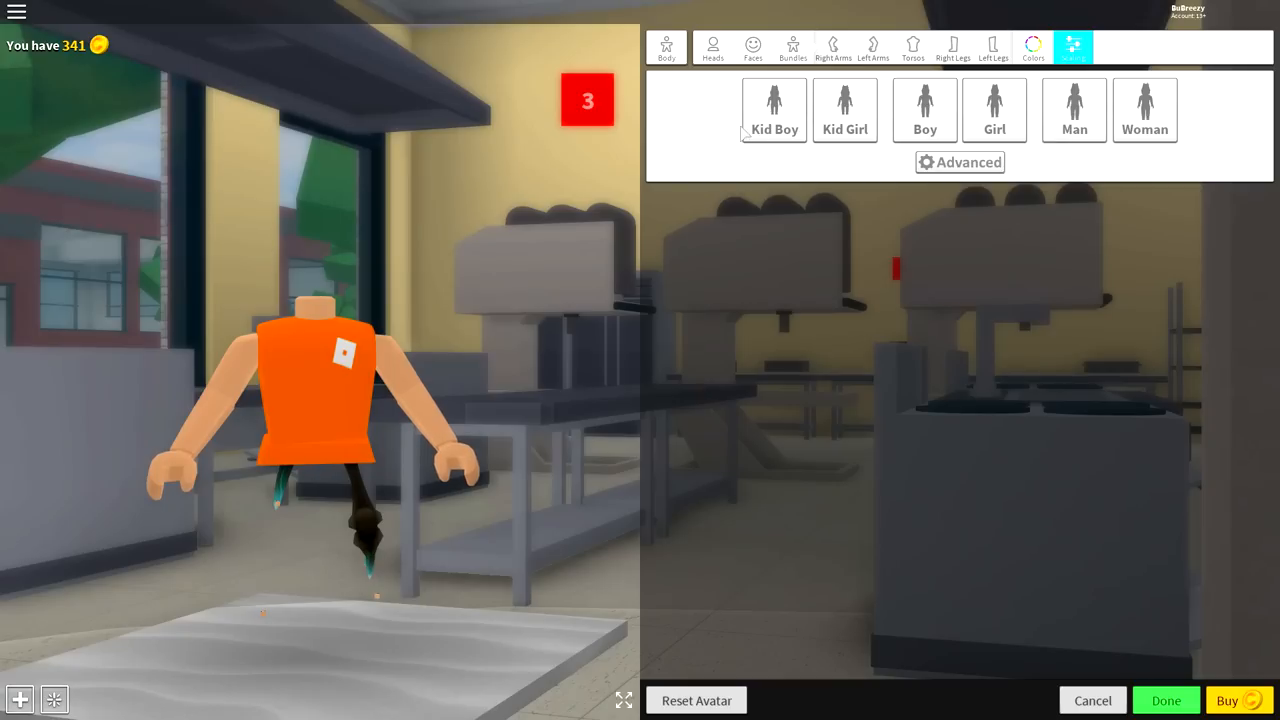
pyautogui.click(773, 110)
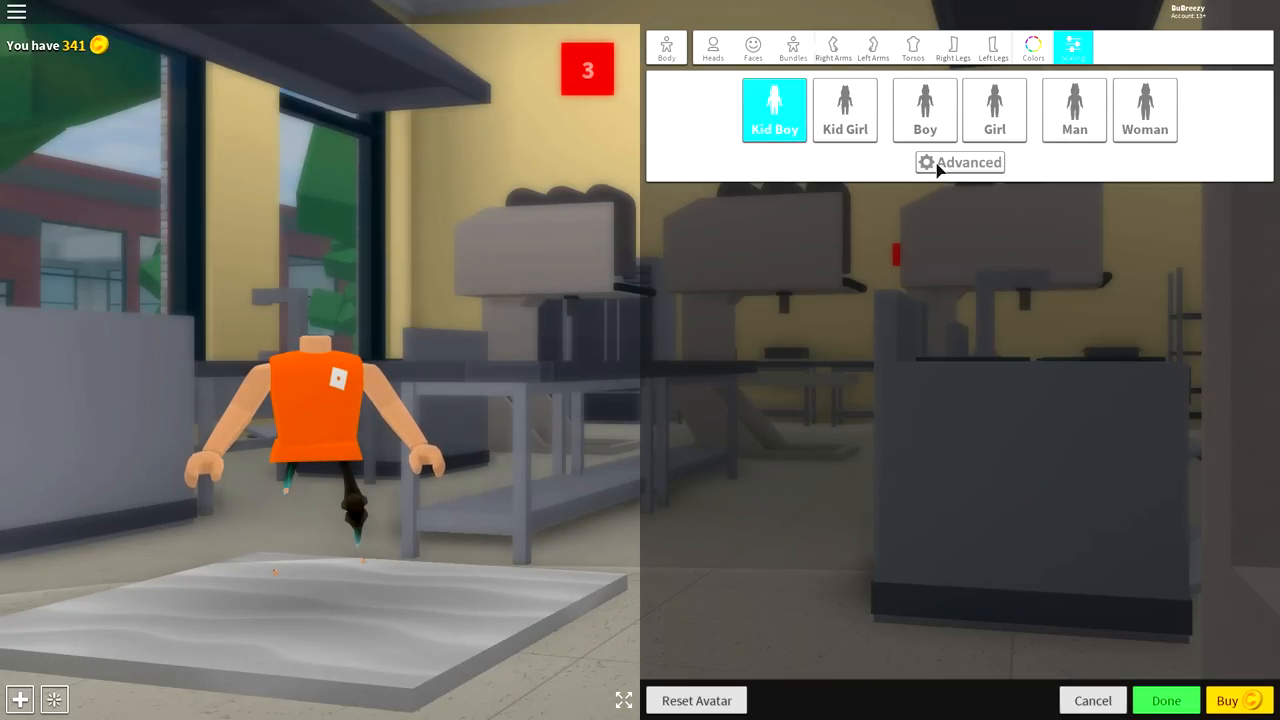
pyautogui.click(959, 162)
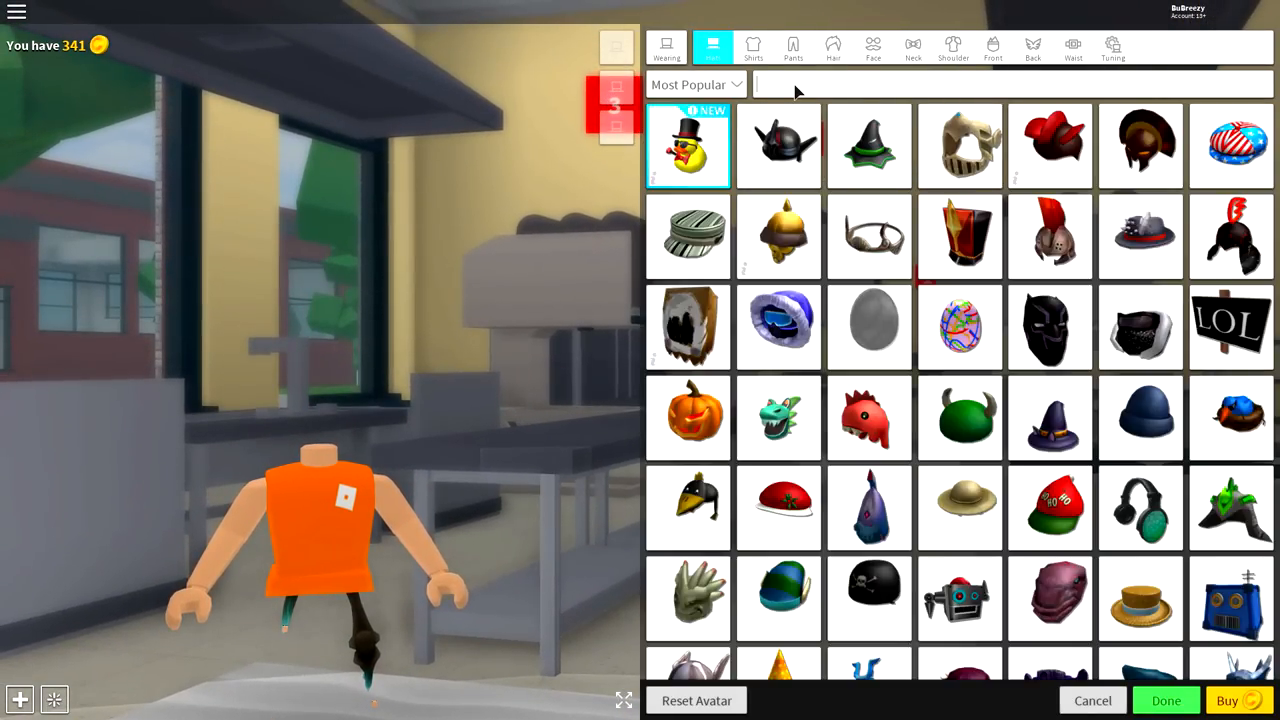
# Search 'burger' and 'pizza' to equip the Burger Bob hat and Pizza Knight box.
pyautogui.write('burger')
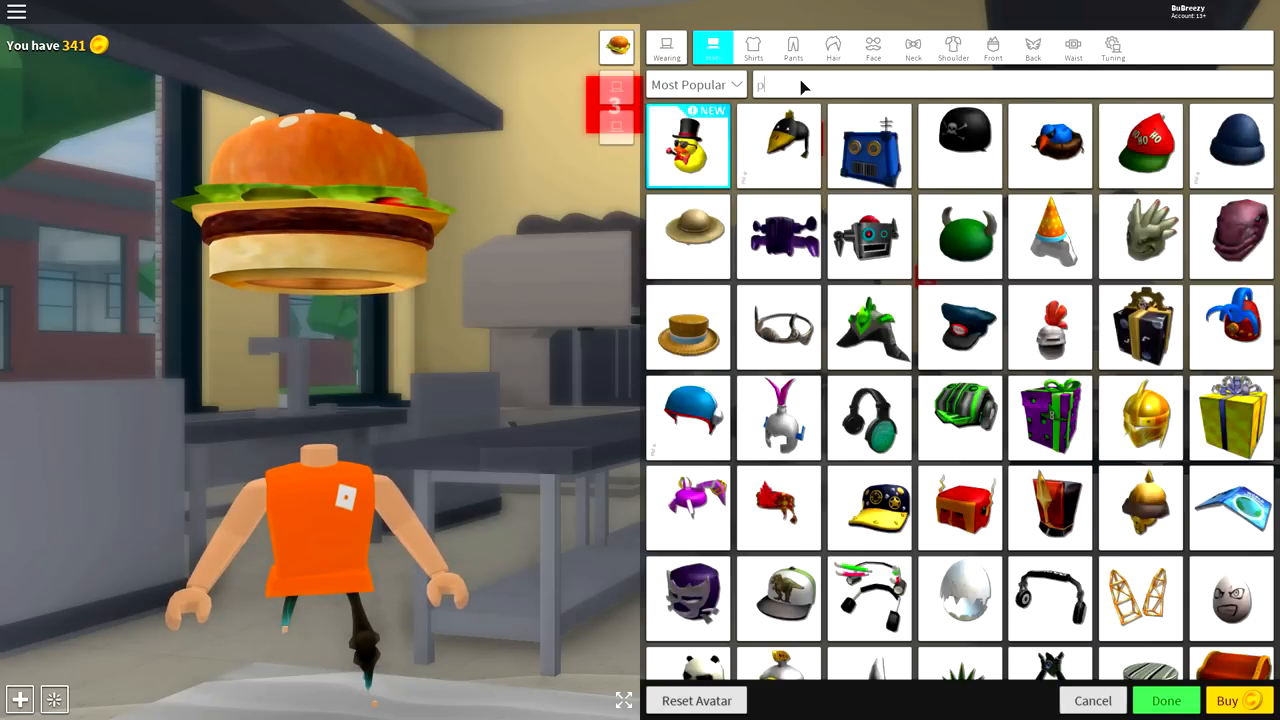
pyautogui.write('pizza')
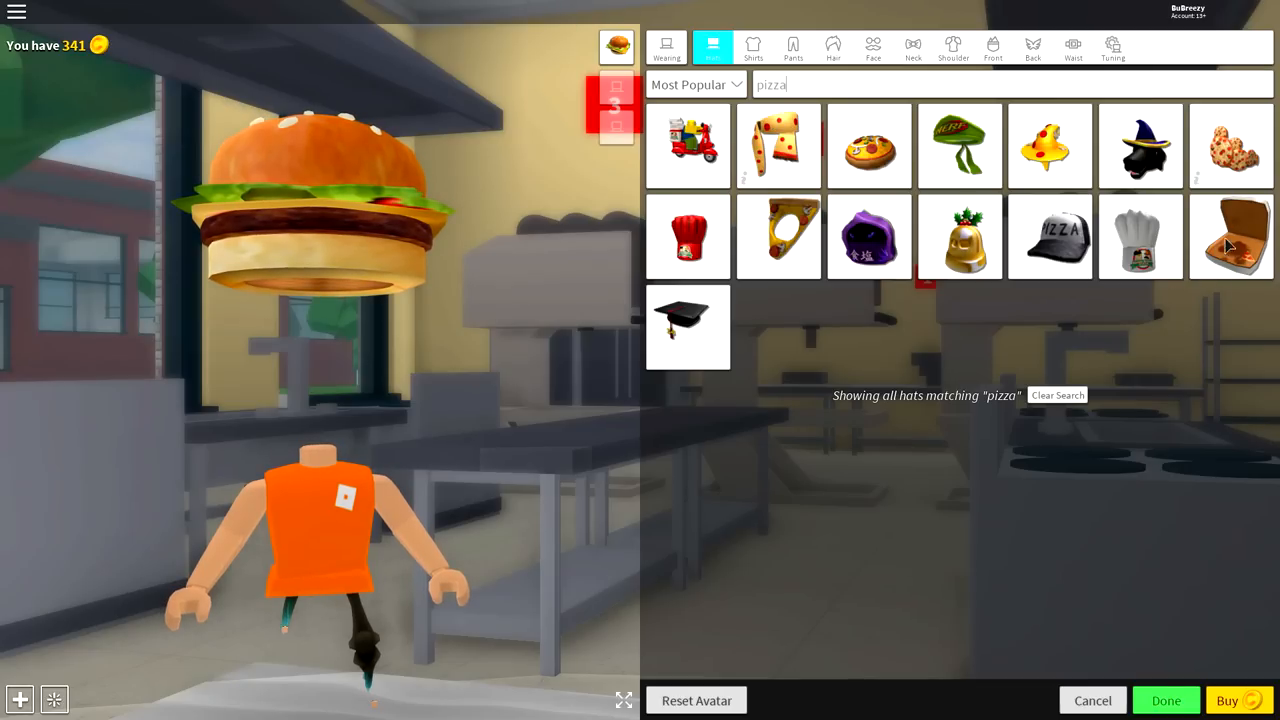
pyautogui.click(1231, 237)
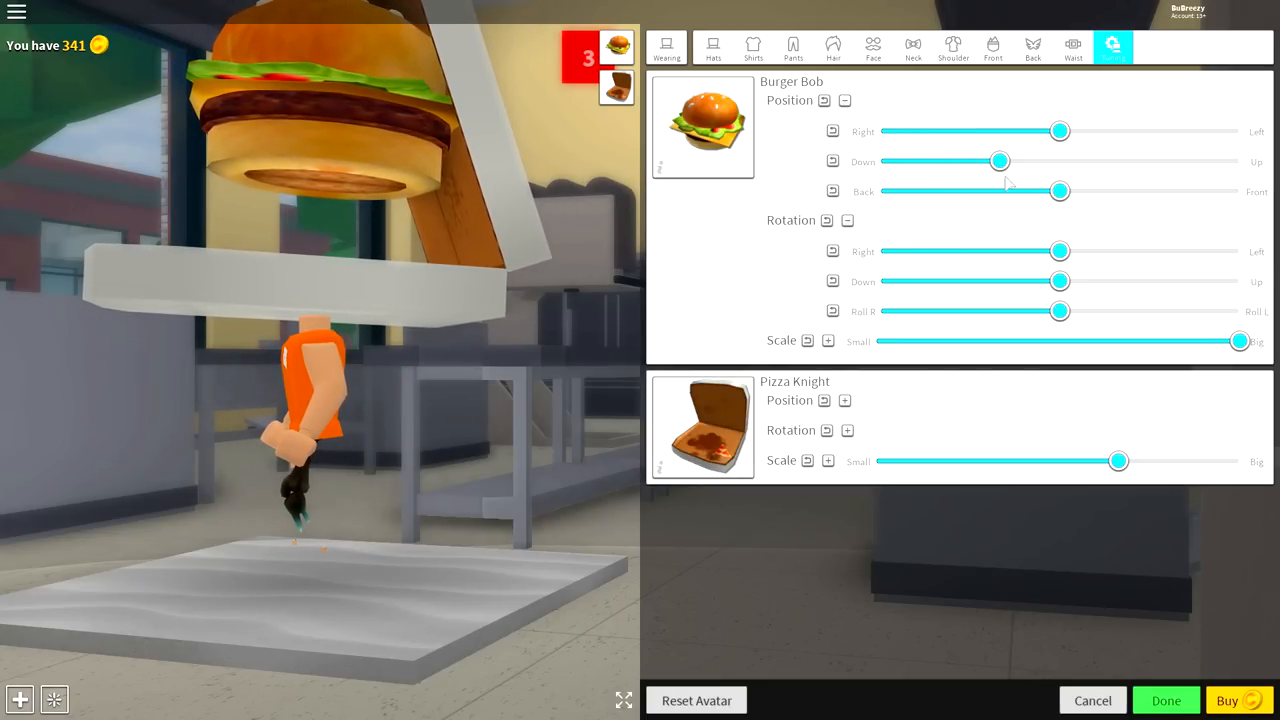
# Lower Burger Bob fully, raise and tilt Pizza Knight, and fine-tune the burger's rotation.
pyautogui.moveTo(1000, 161); pyautogui.dragTo(878, 161)
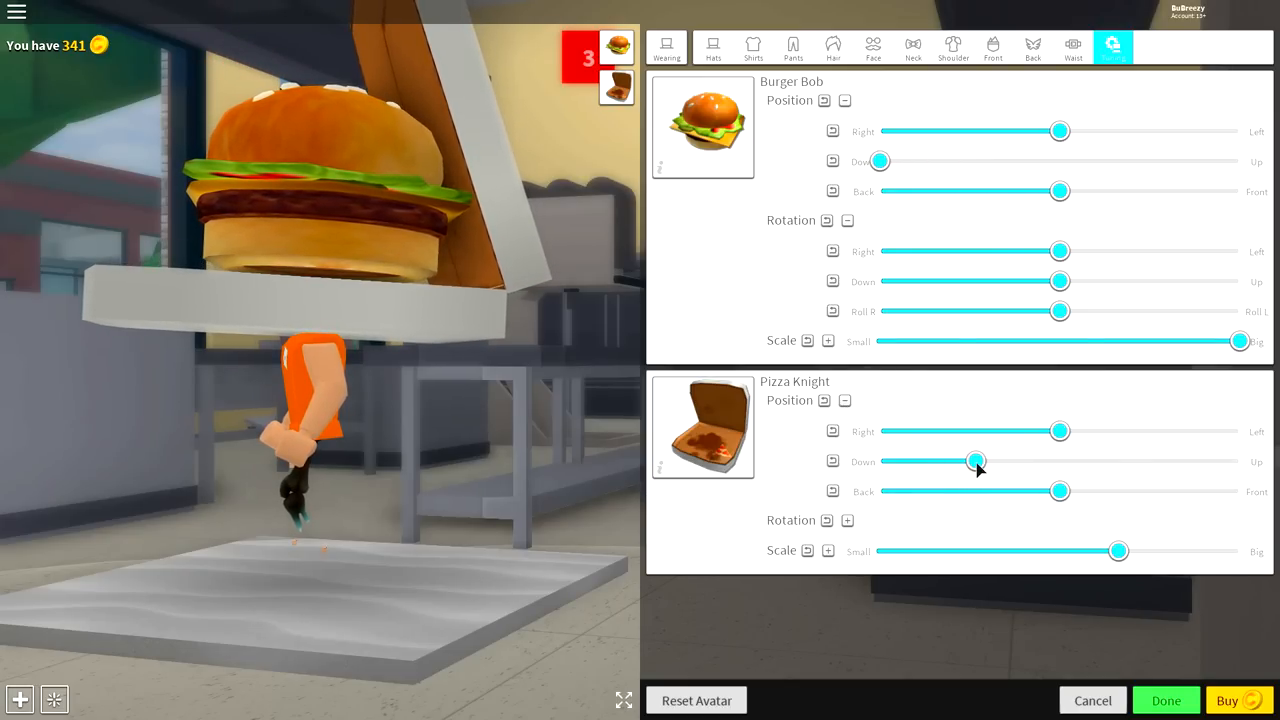
pyautogui.moveTo(975, 461); pyautogui.dragTo(1000, 461)
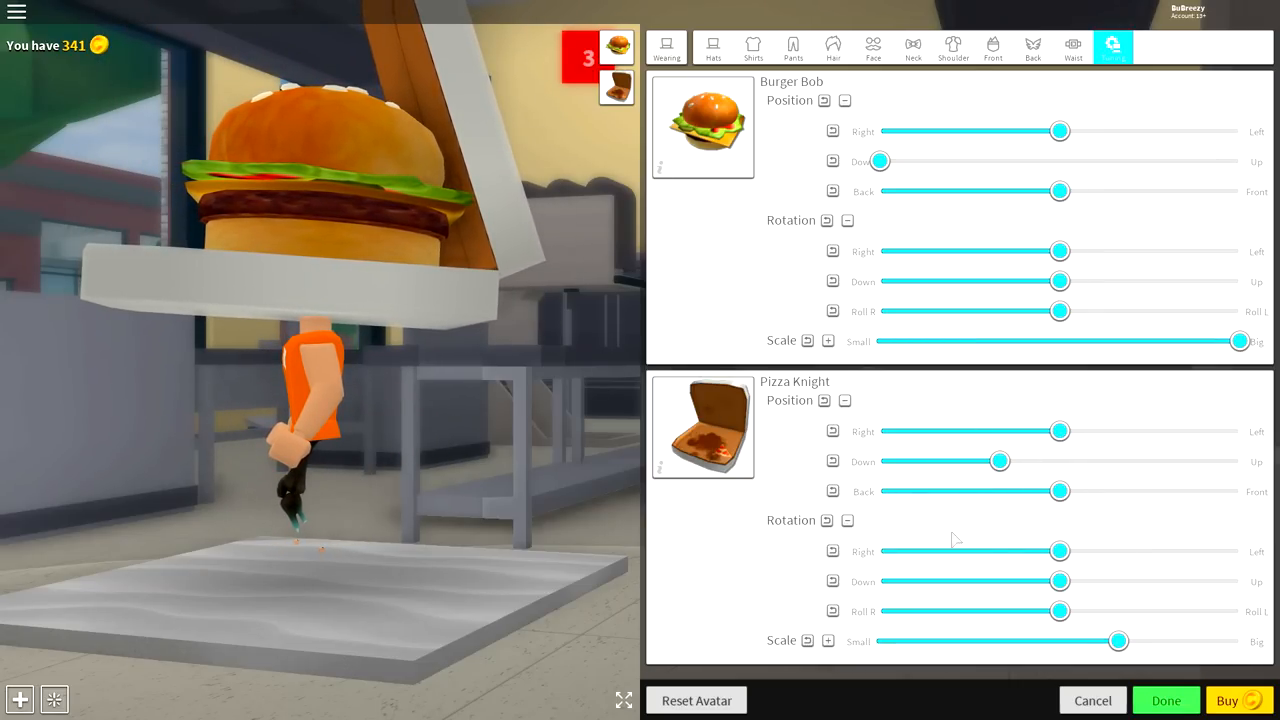
pyautogui.moveTo(1060, 551); pyautogui.dragTo(1138, 551)
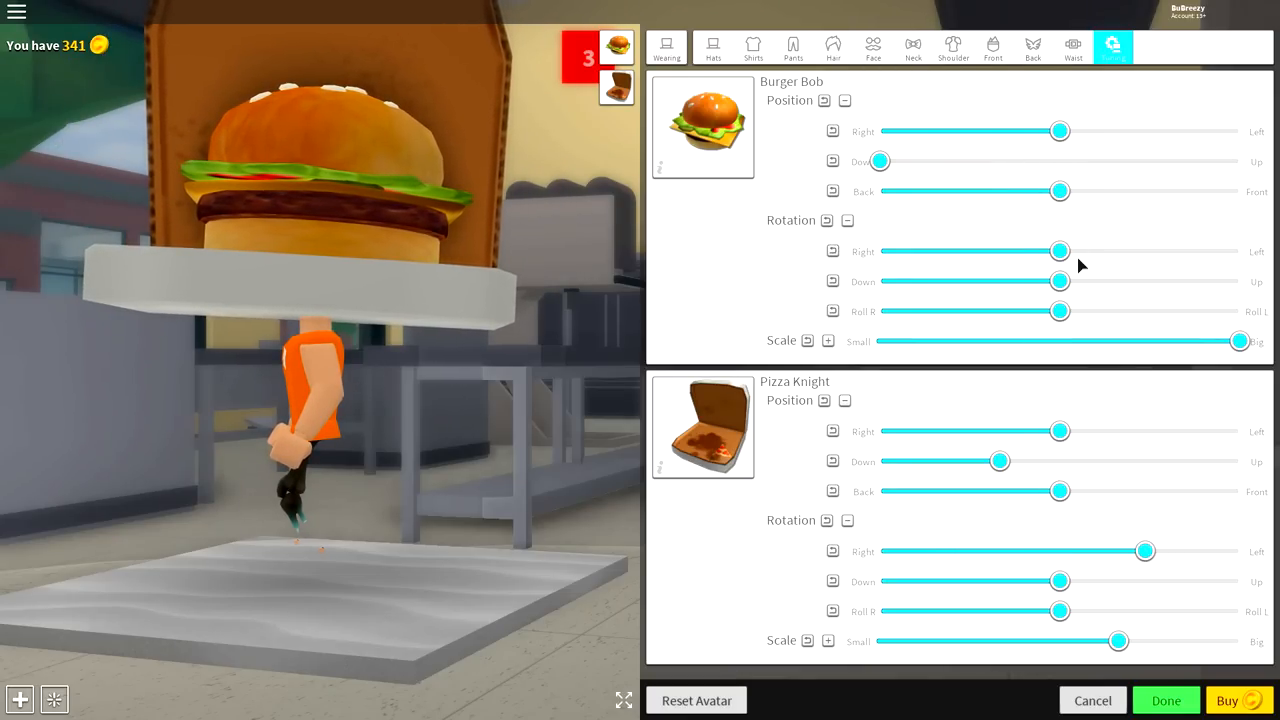
pyautogui.moveTo(1060, 251); pyautogui.dragTo(1095, 251)
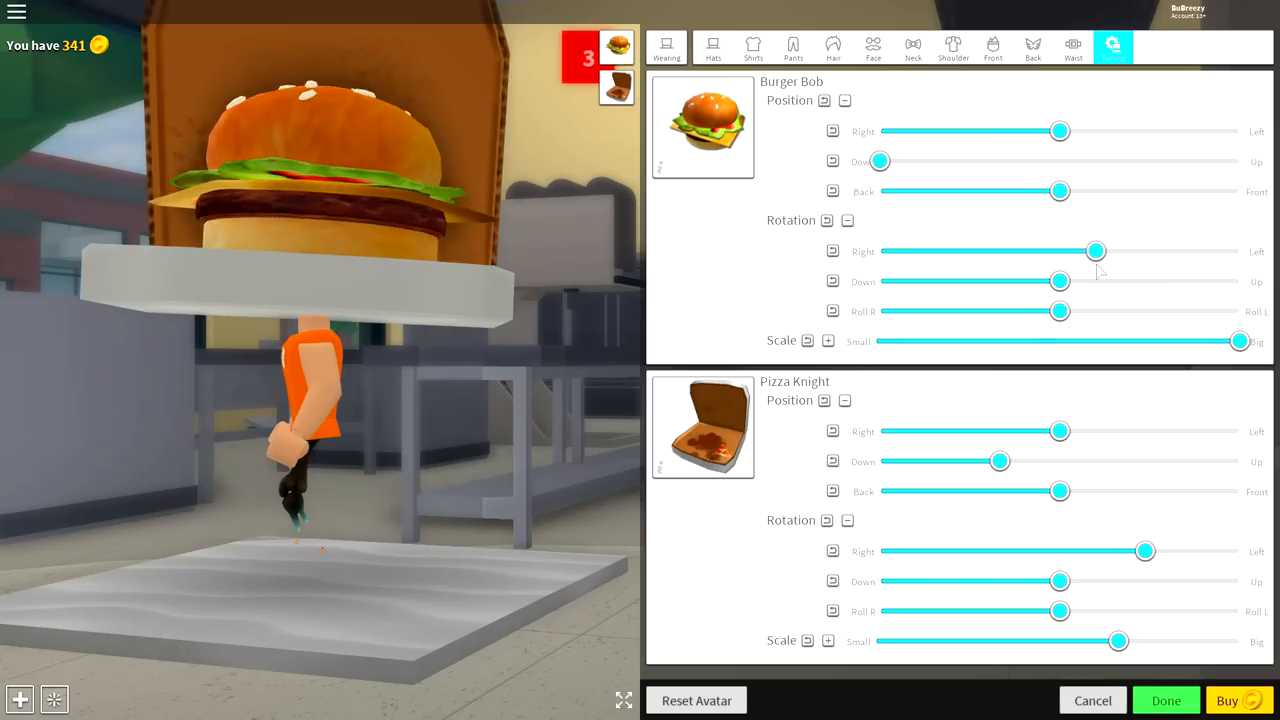
pyautogui.moveTo(1095, 251); pyautogui.dragTo(1030, 251)
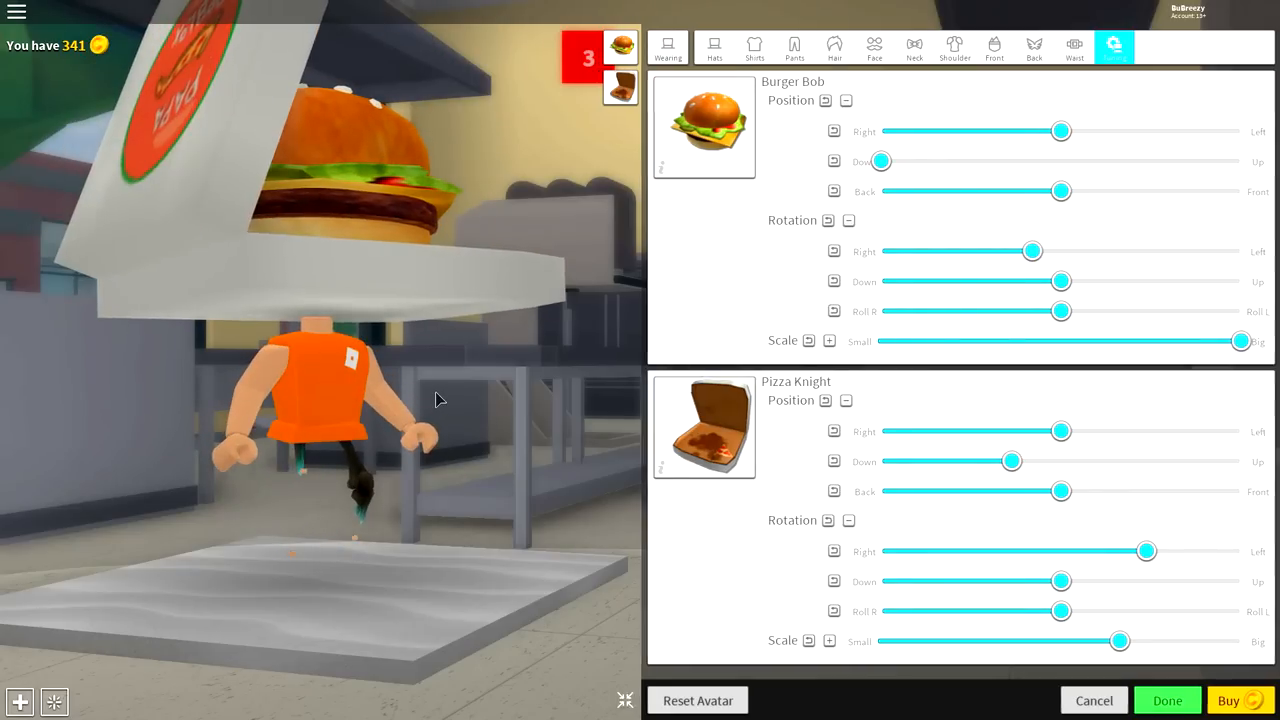
# Switch to the Back accessories category, where the 'pizza' search shows no matches.
pyautogui.click(1167, 700)
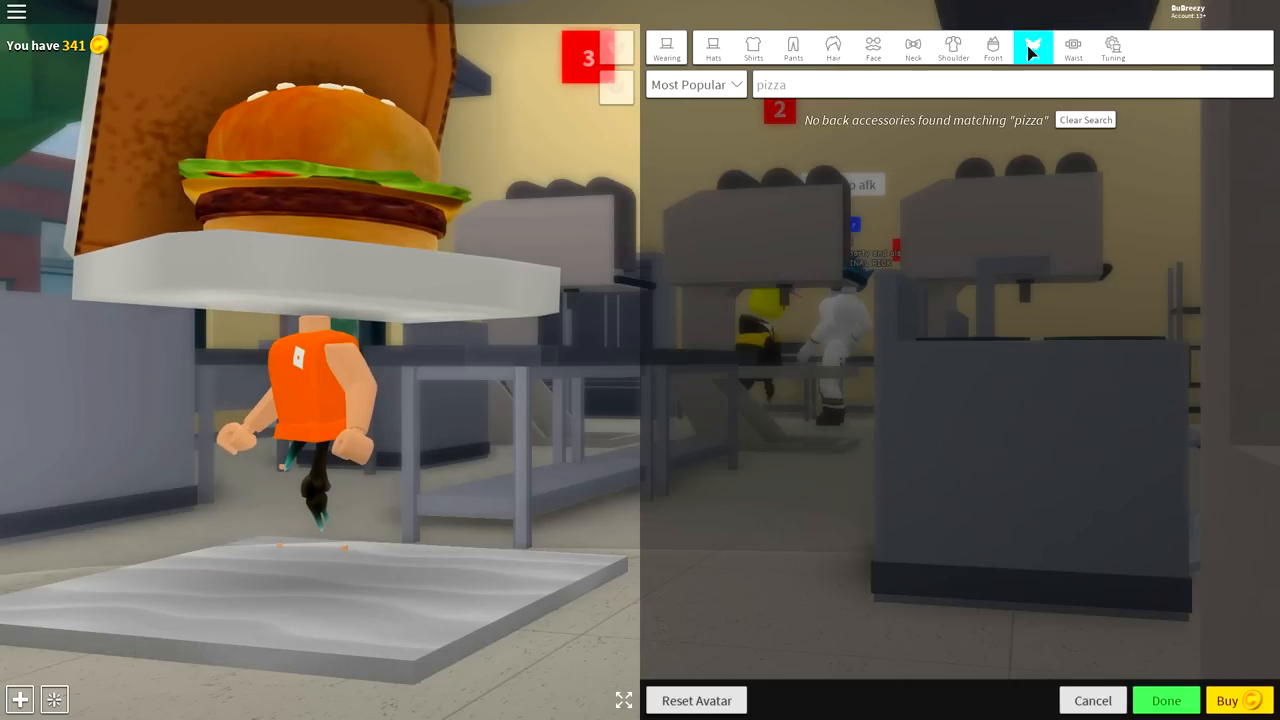
# Search 'cape' and wear the grey-blue Knights of the Splintered Skies Cape.
pyautogui.click(1085, 119)
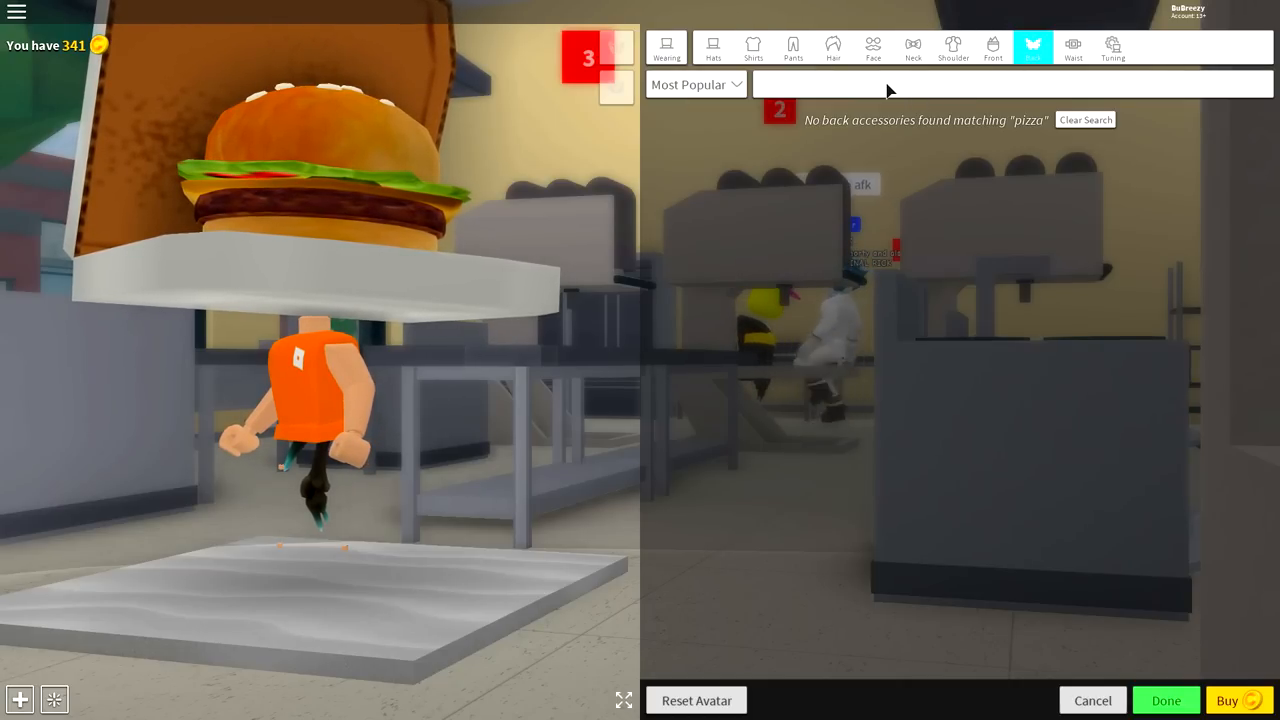
pyautogui.write('cape')
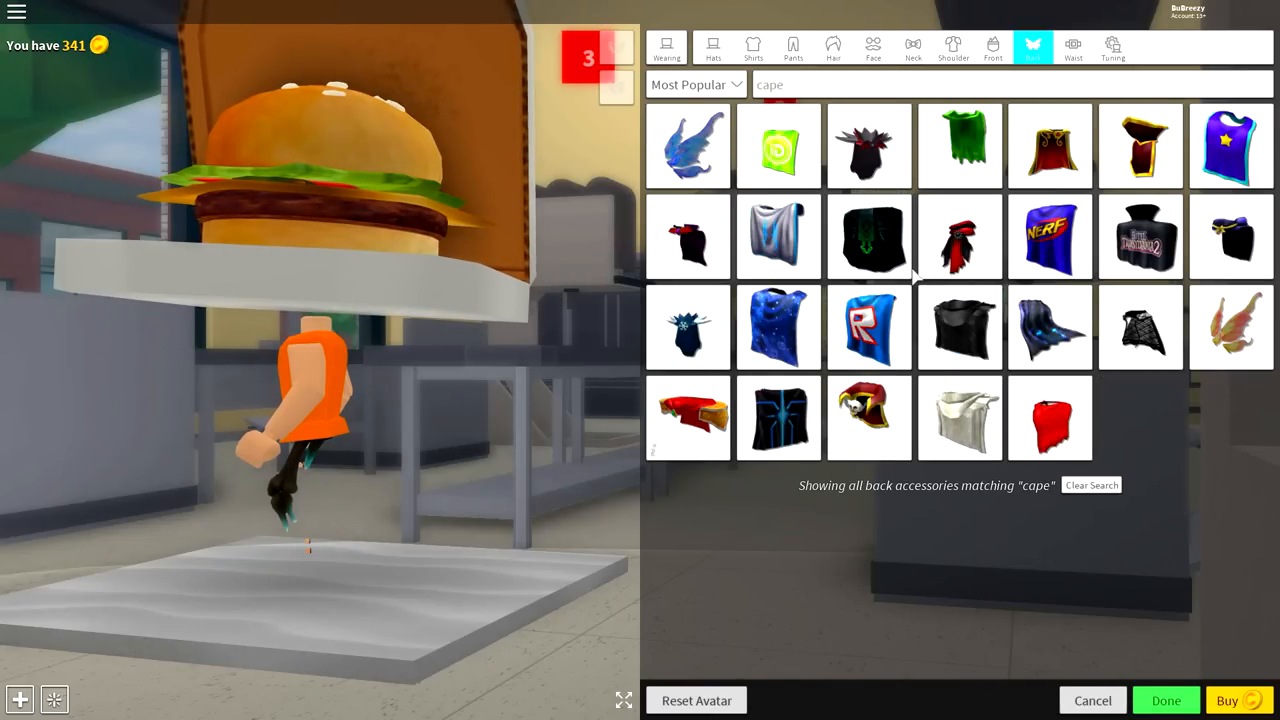
pyautogui.click(778, 237)
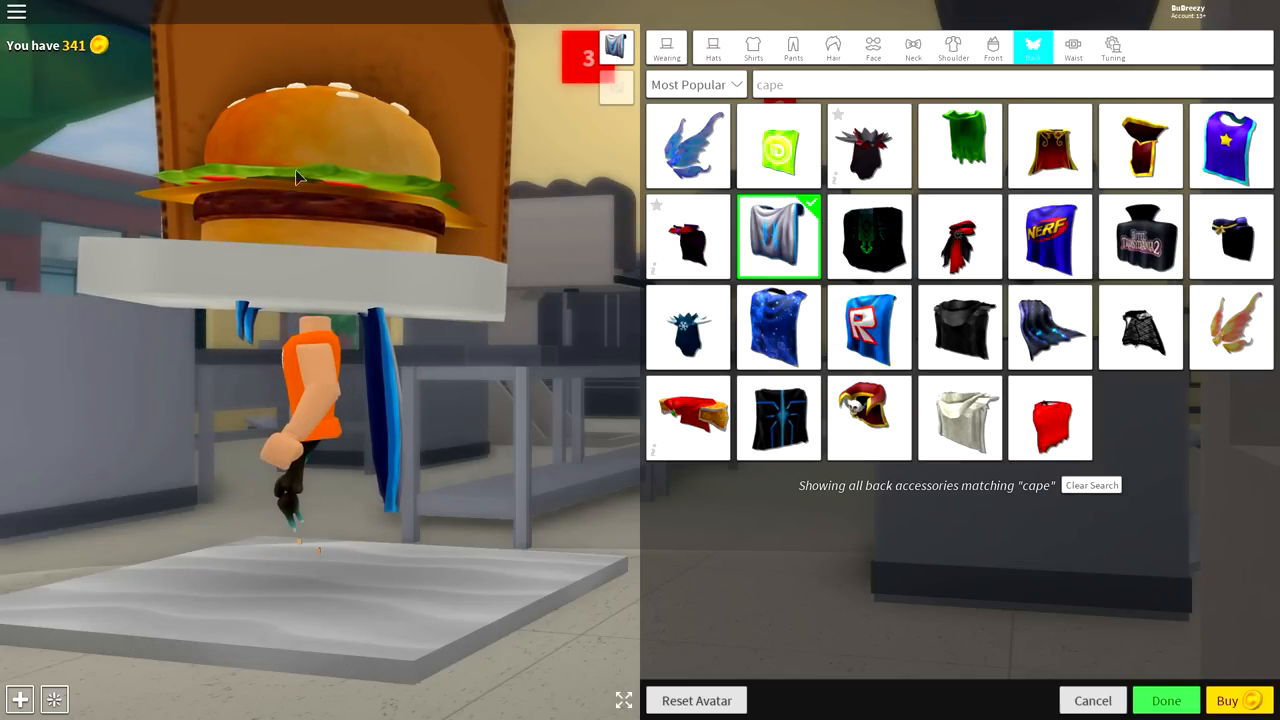
pyautogui.click(1112, 47)
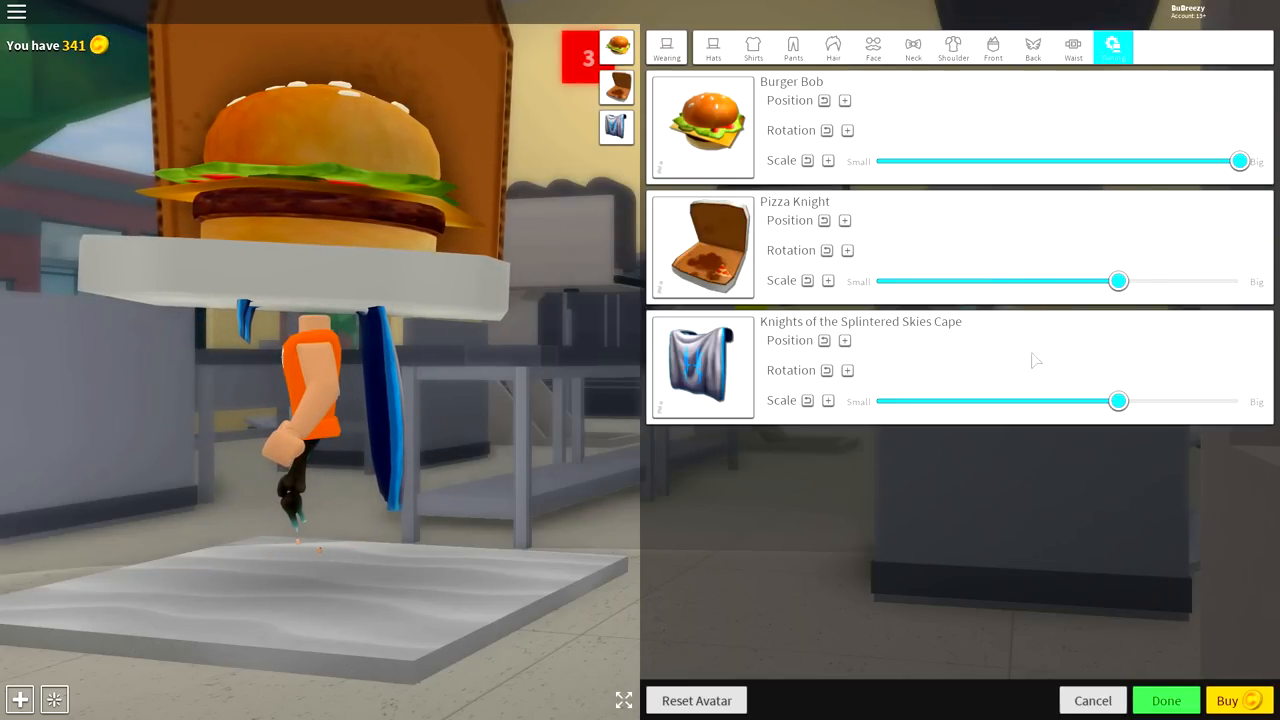
# Expand the cape's Position and Rotation sliders and drag them to swing it forward.
pyautogui.click(847, 340)
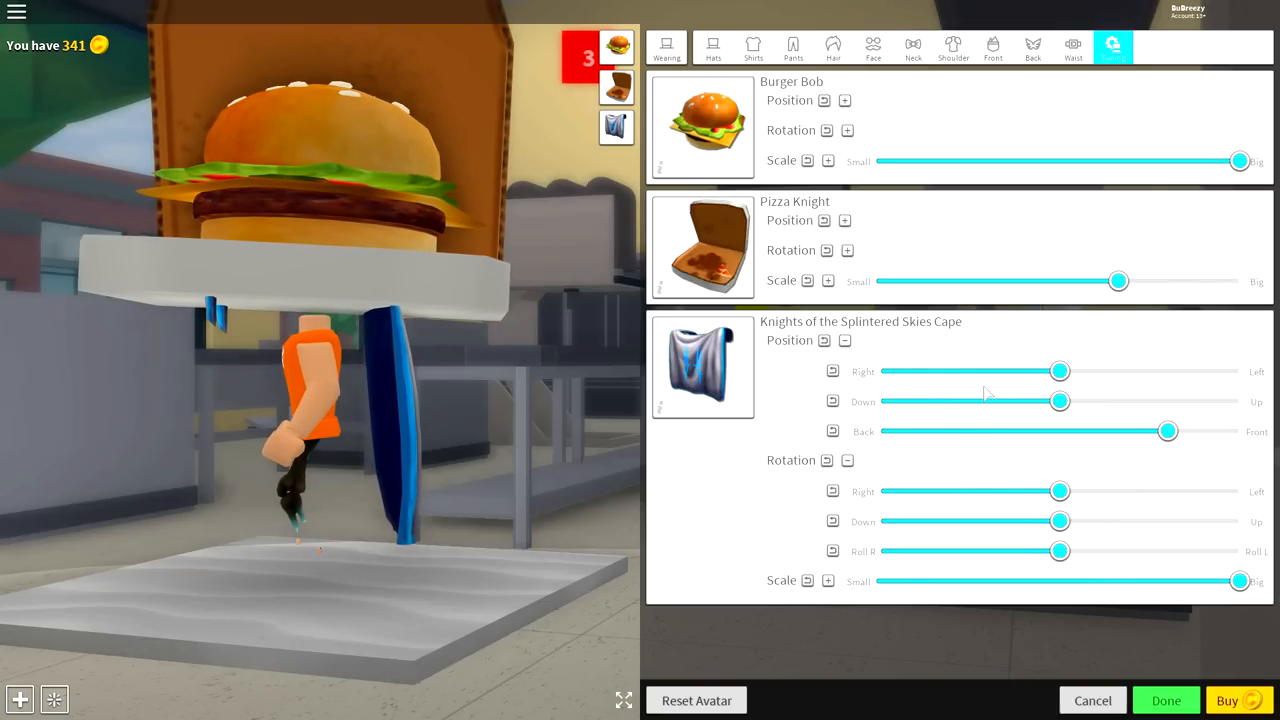
pyautogui.moveTo(1060, 401); pyautogui.dragTo(1024, 401)
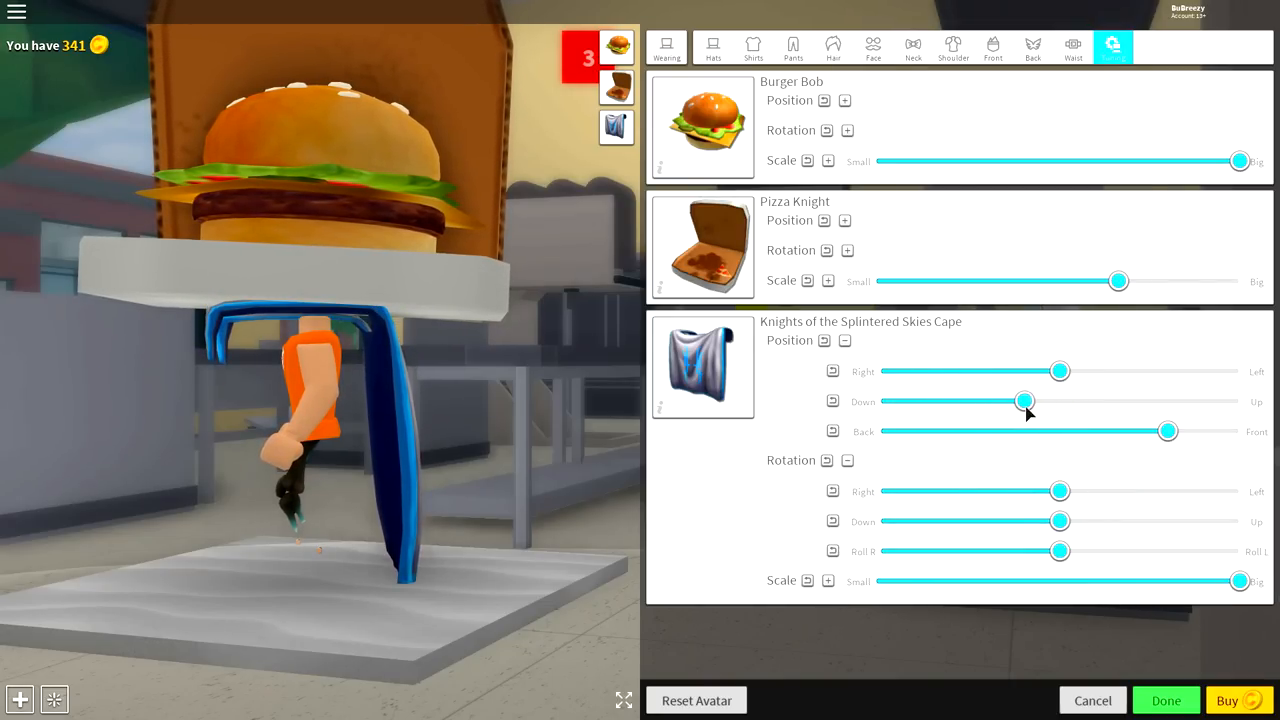
pyautogui.moveTo(1024, 401); pyautogui.dragTo(1040, 401)
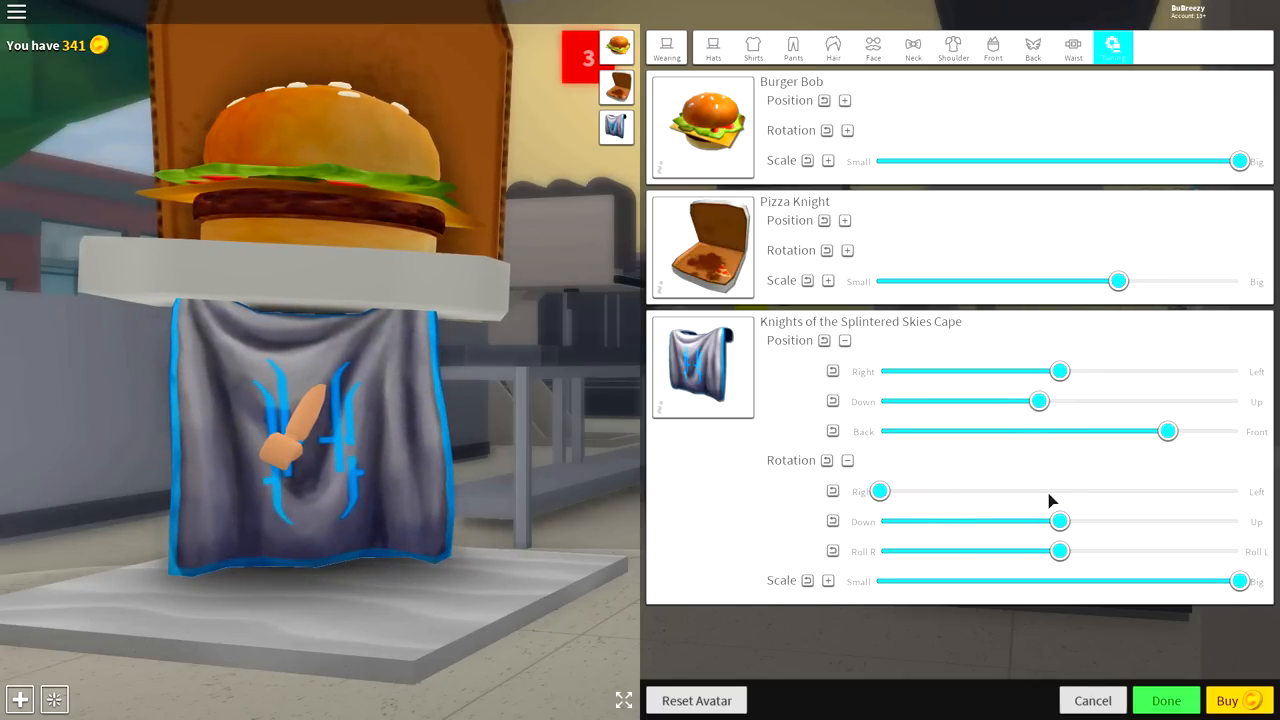
pyautogui.moveTo(1060, 371); pyautogui.dragTo(1088, 371)
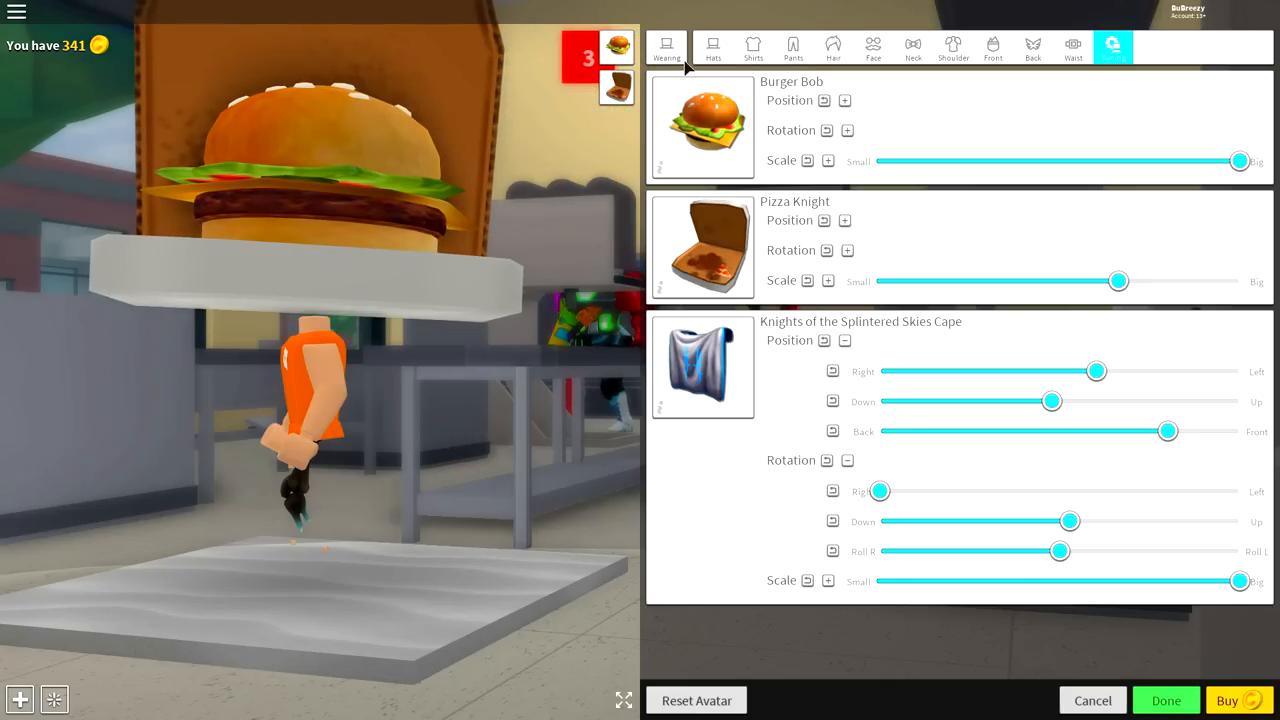
pyautogui.moveTo(478, 602)
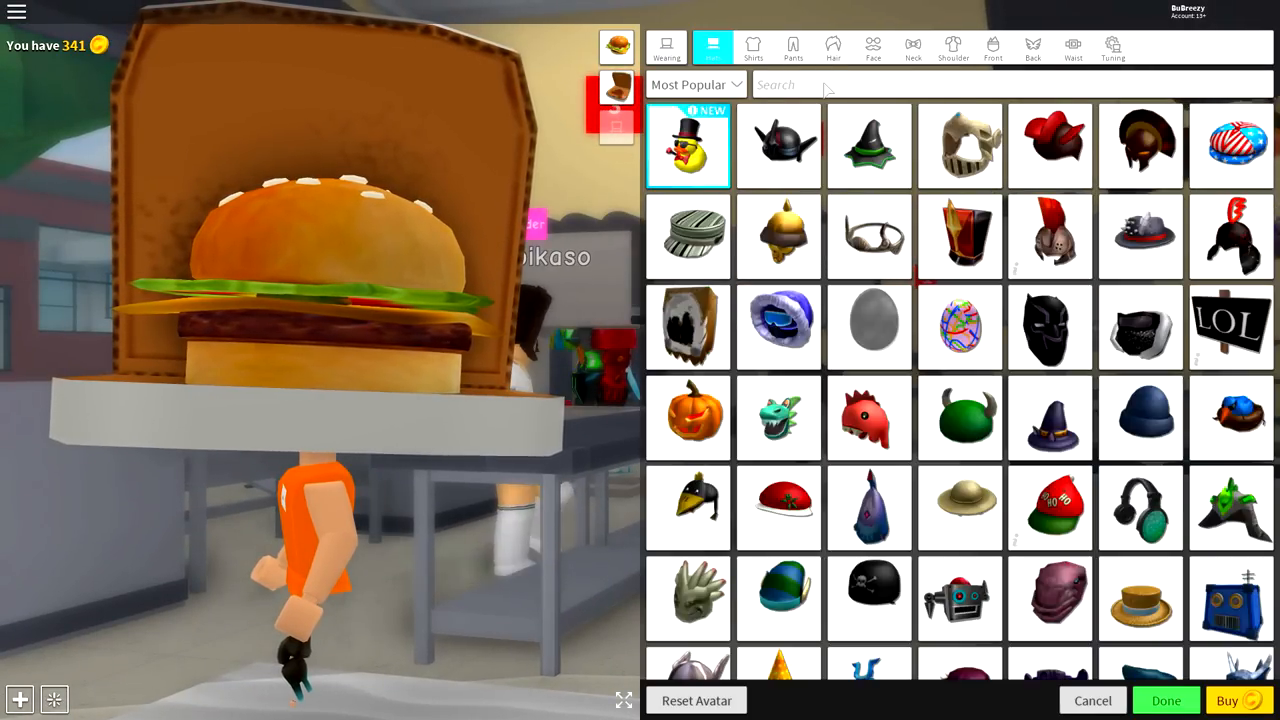
# Search the hats for 'open' and scroll through the opened-gift results.
pyautogui.write('o')
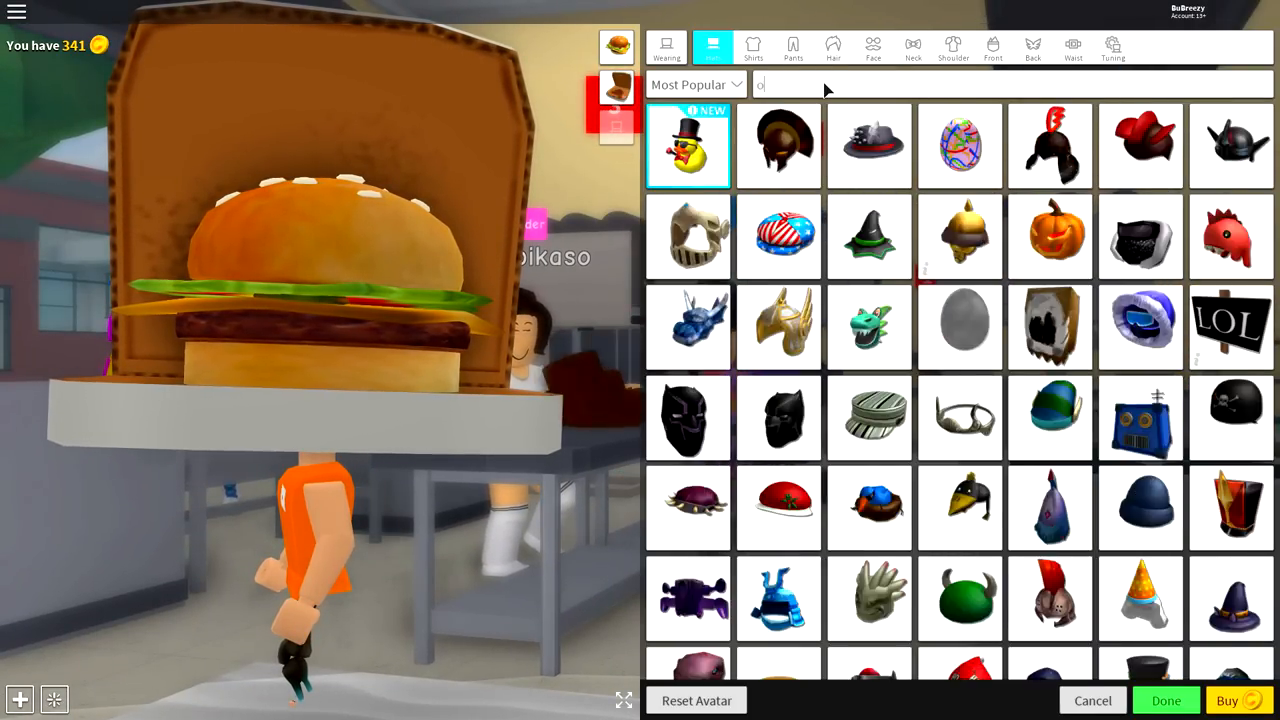
pyautogui.write('pen')
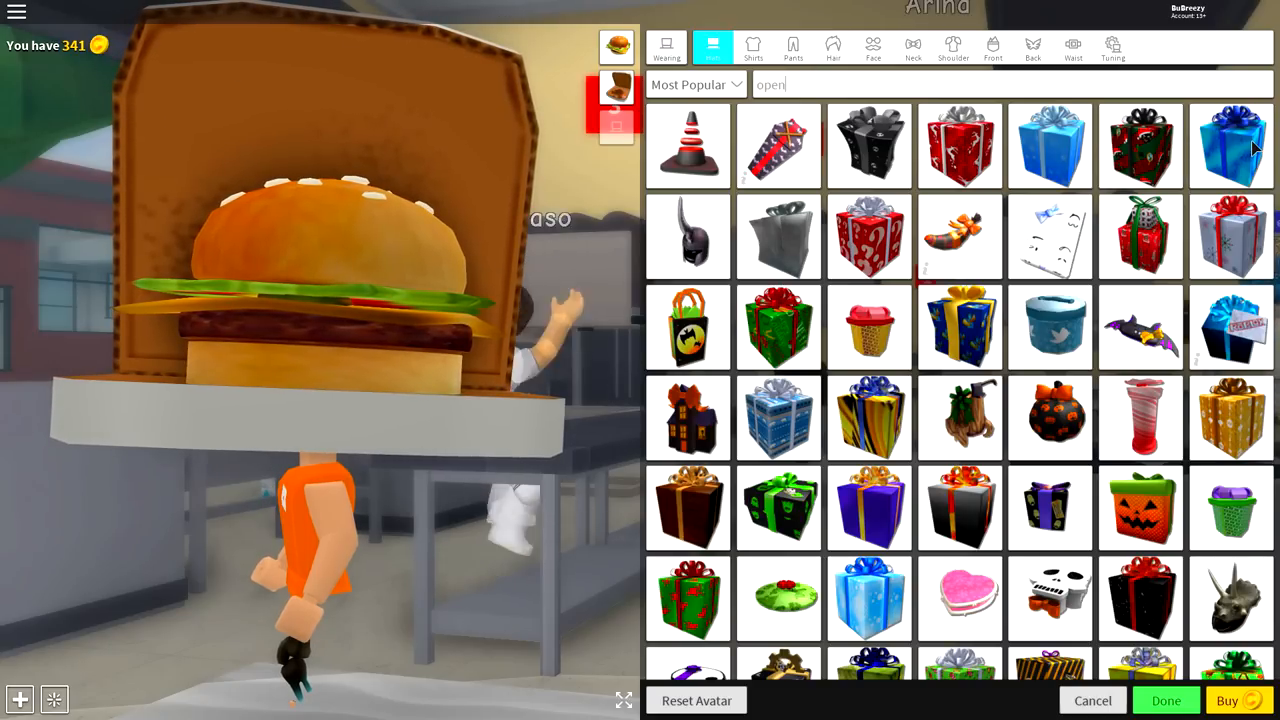
pyautogui.scroll(-3)
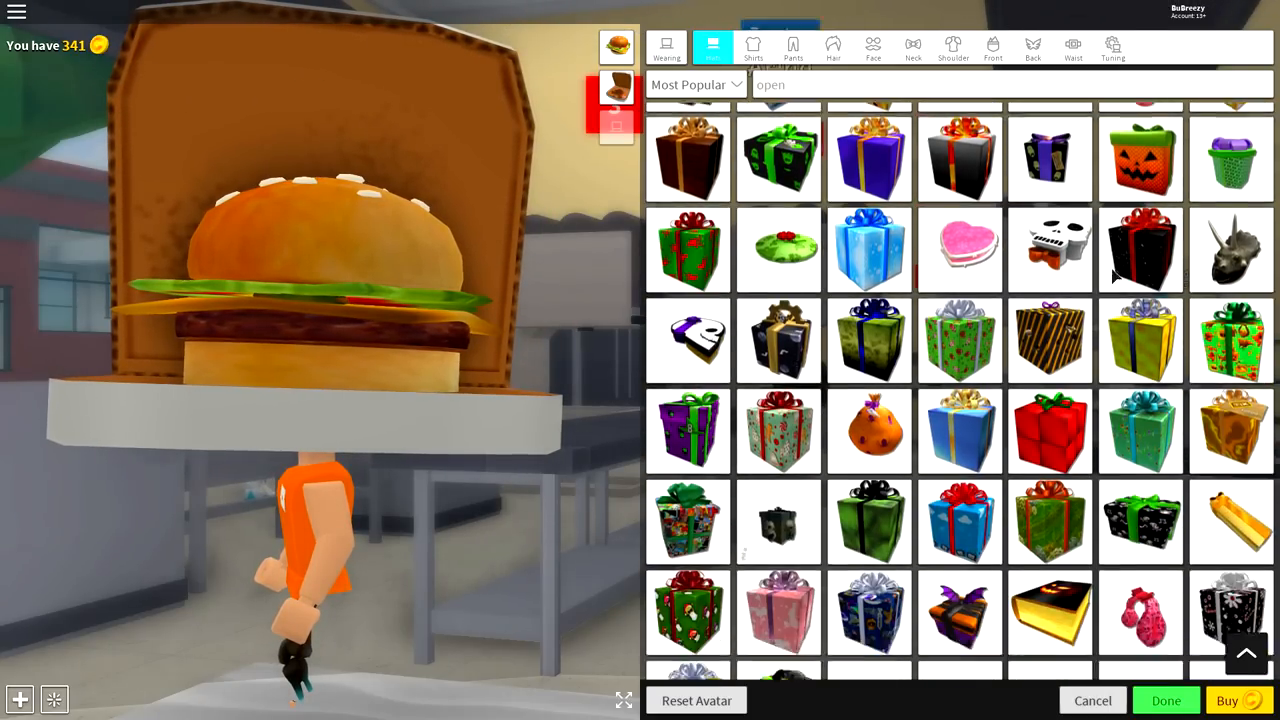
pyautogui.scroll(-3)
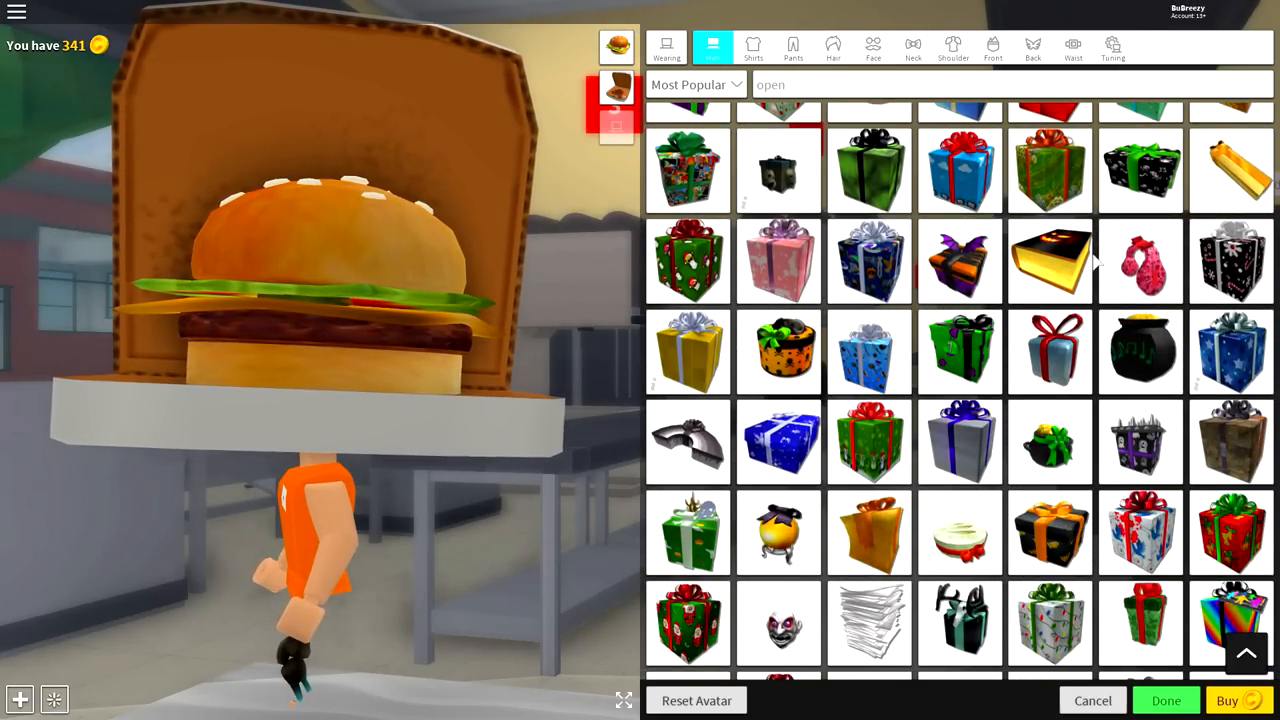
pyautogui.scroll(-3)
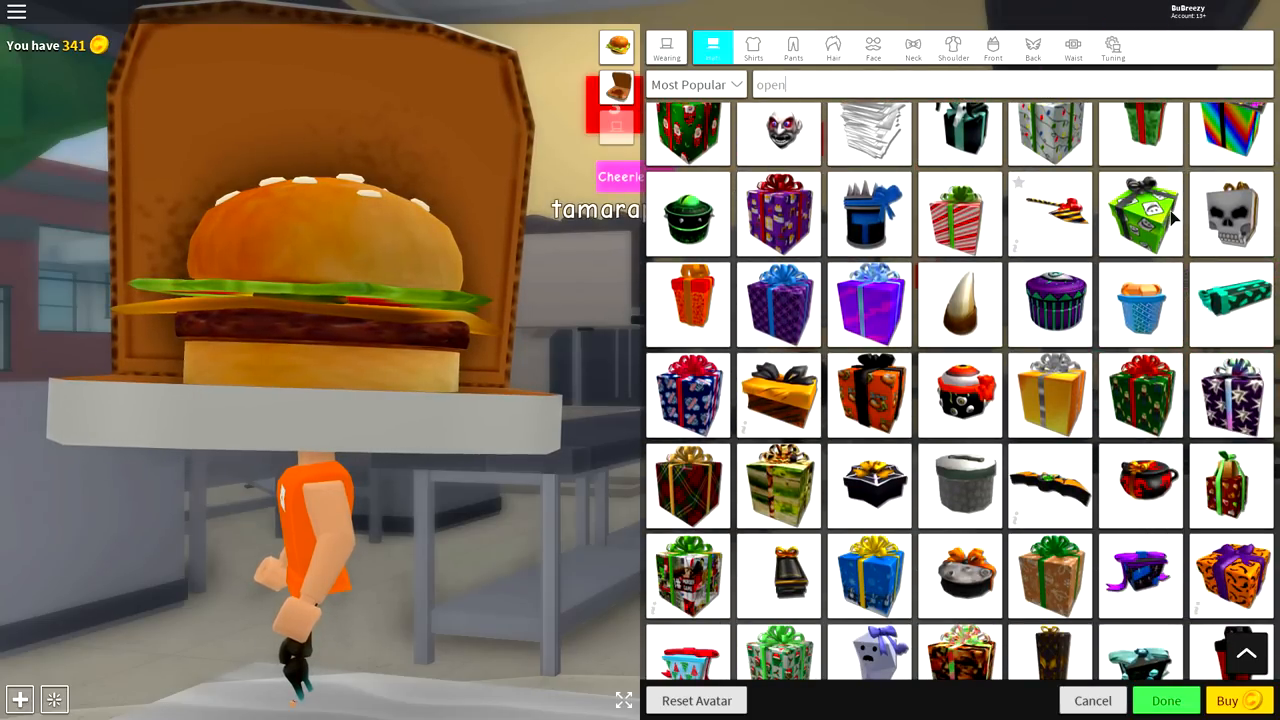
# Try on and remove the green gift box, then equip the skull-faced gift hat.
pyautogui.click(1140, 213)
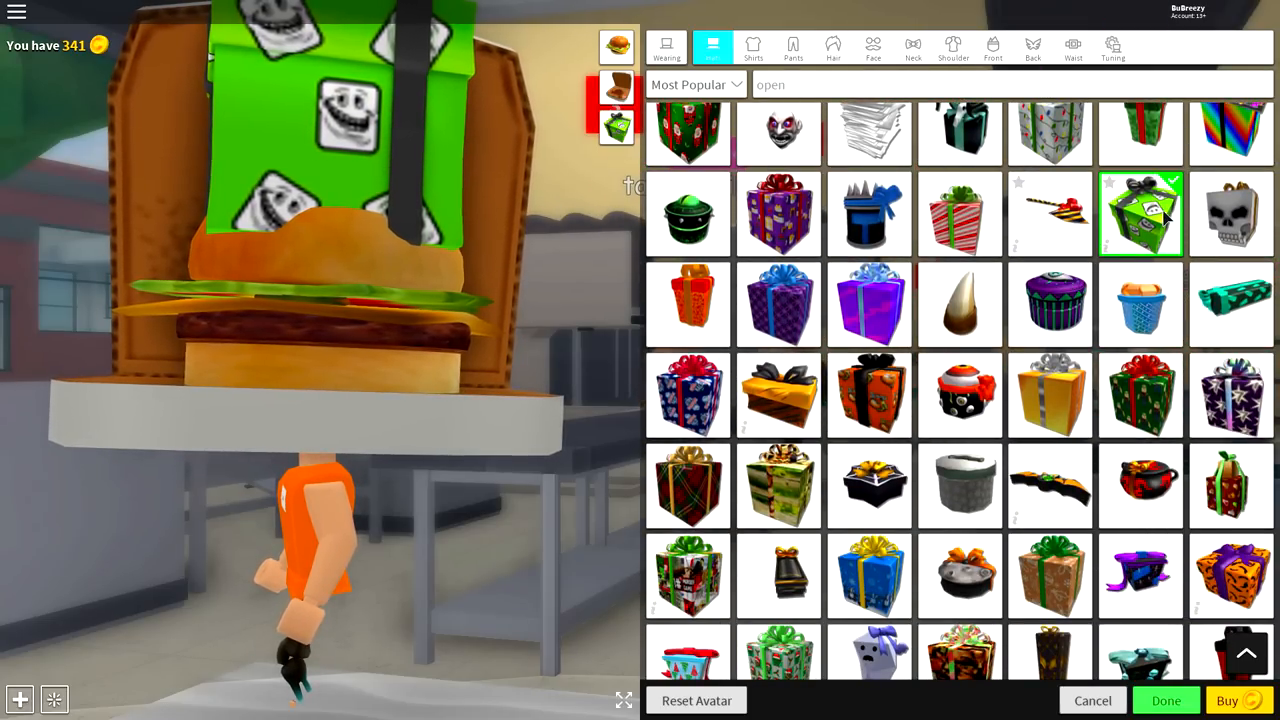
pyautogui.click(688, 485)
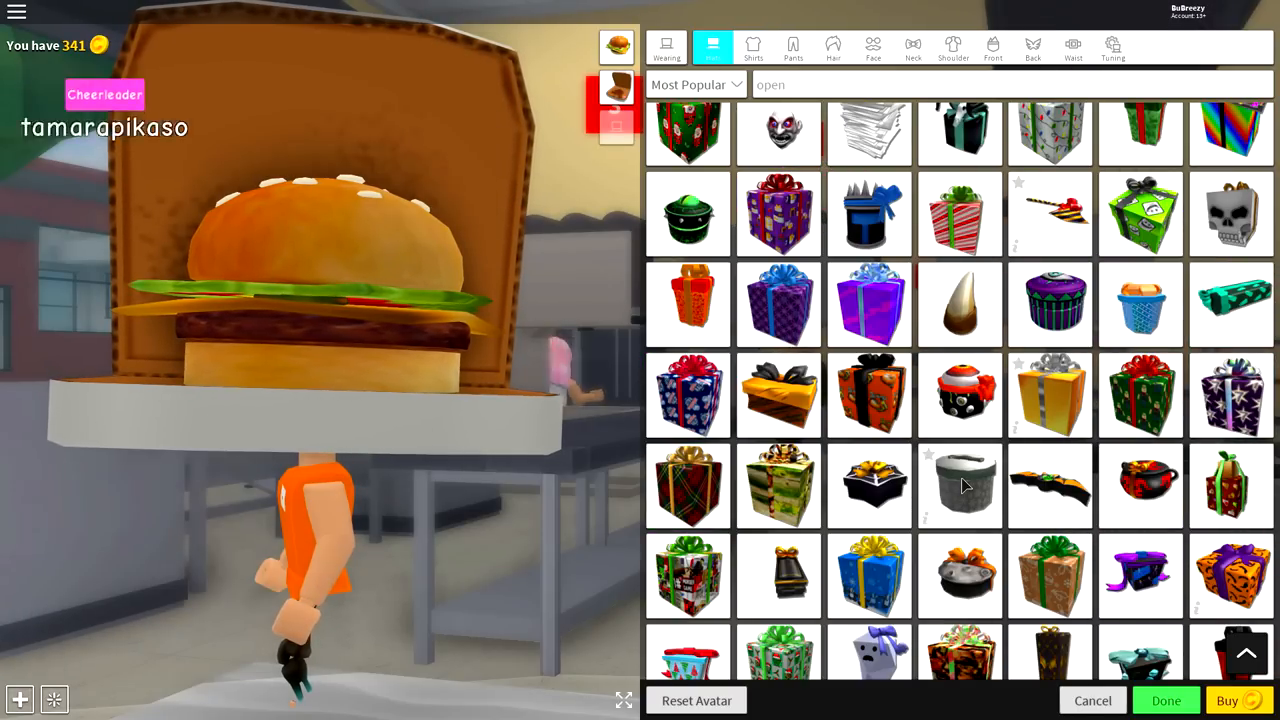
pyautogui.click(1231, 213)
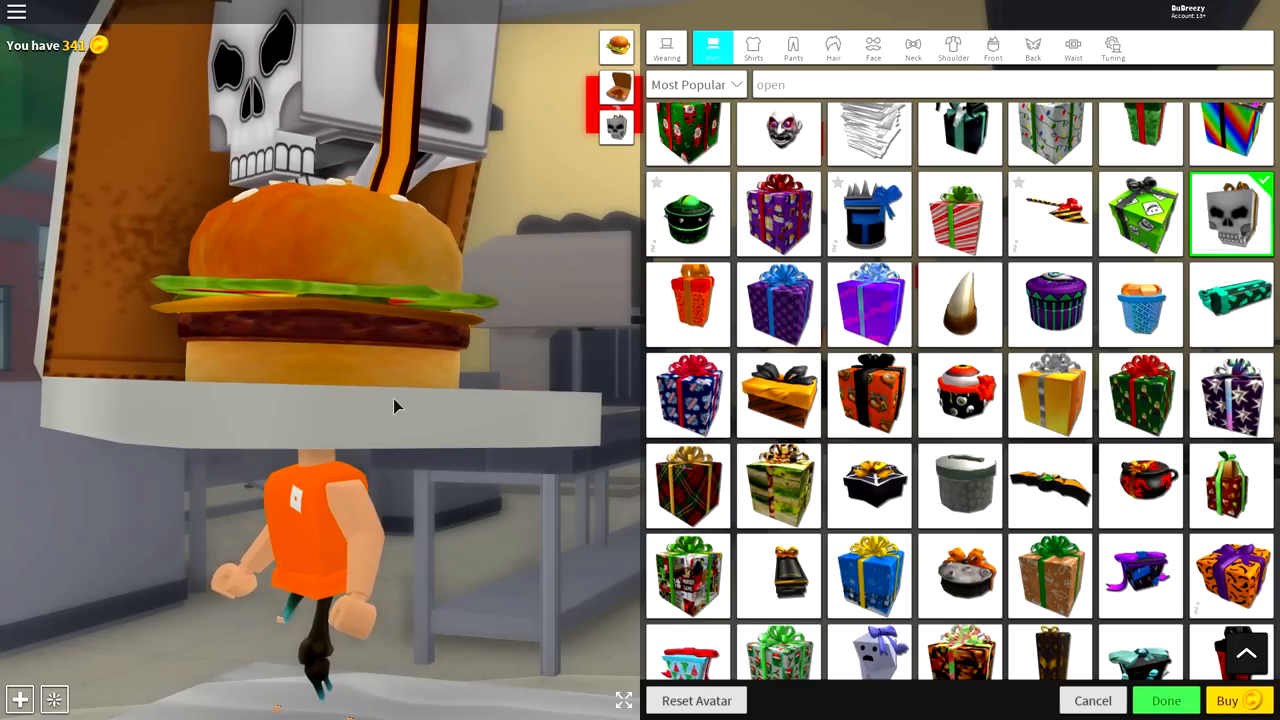
pyautogui.moveTo(378, 268)
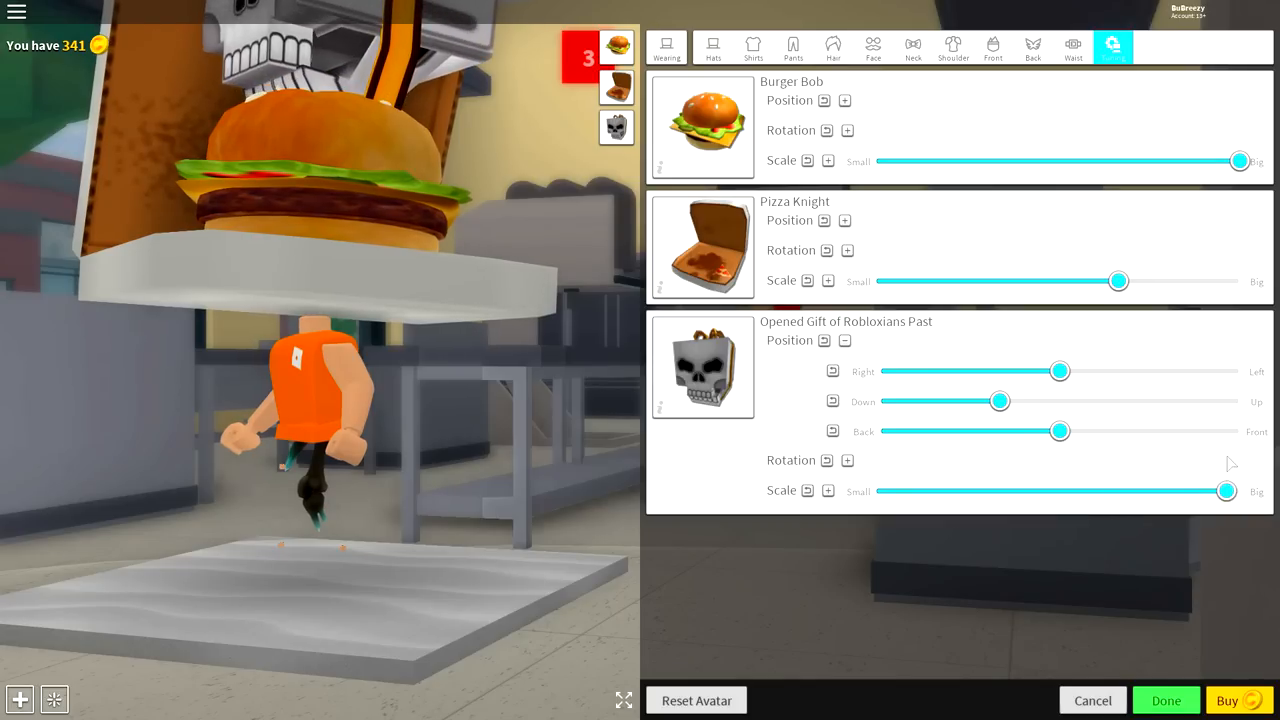
# Lower the skull hat with the Down slider and rotate it sideways down over the body.
pyautogui.click(847, 460)
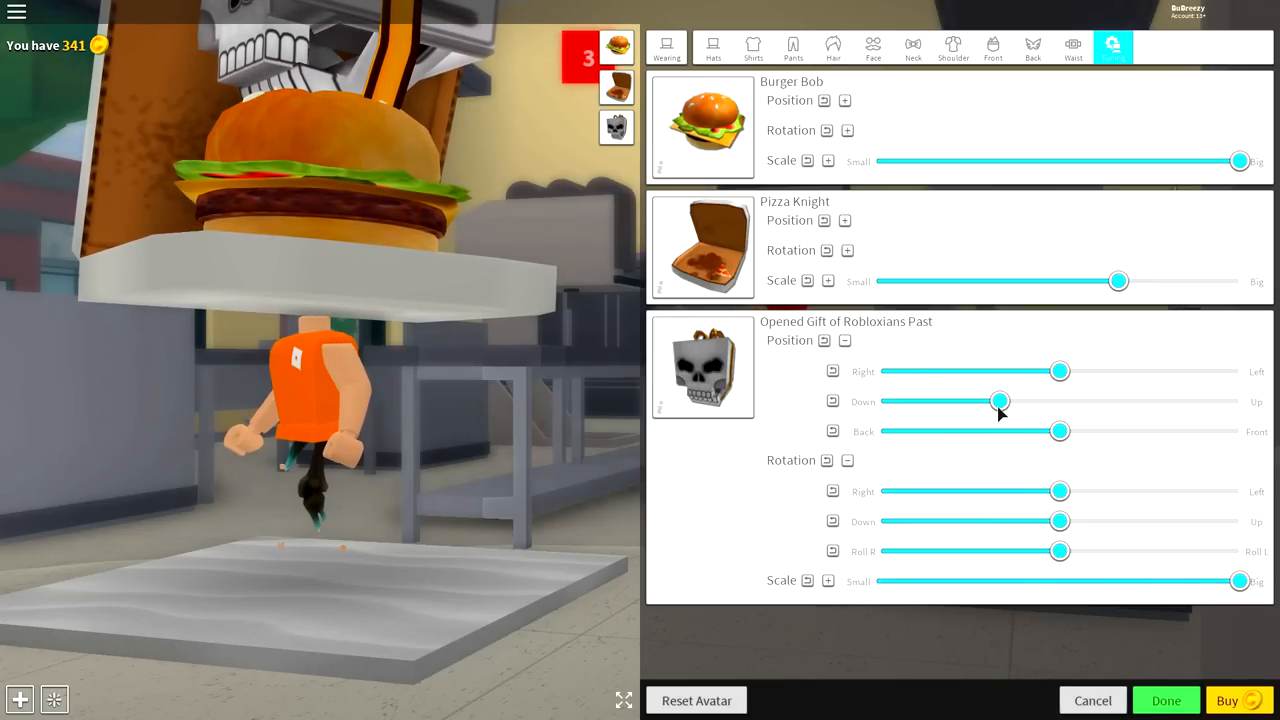
pyautogui.moveTo(1000, 401); pyautogui.dragTo(880, 401)
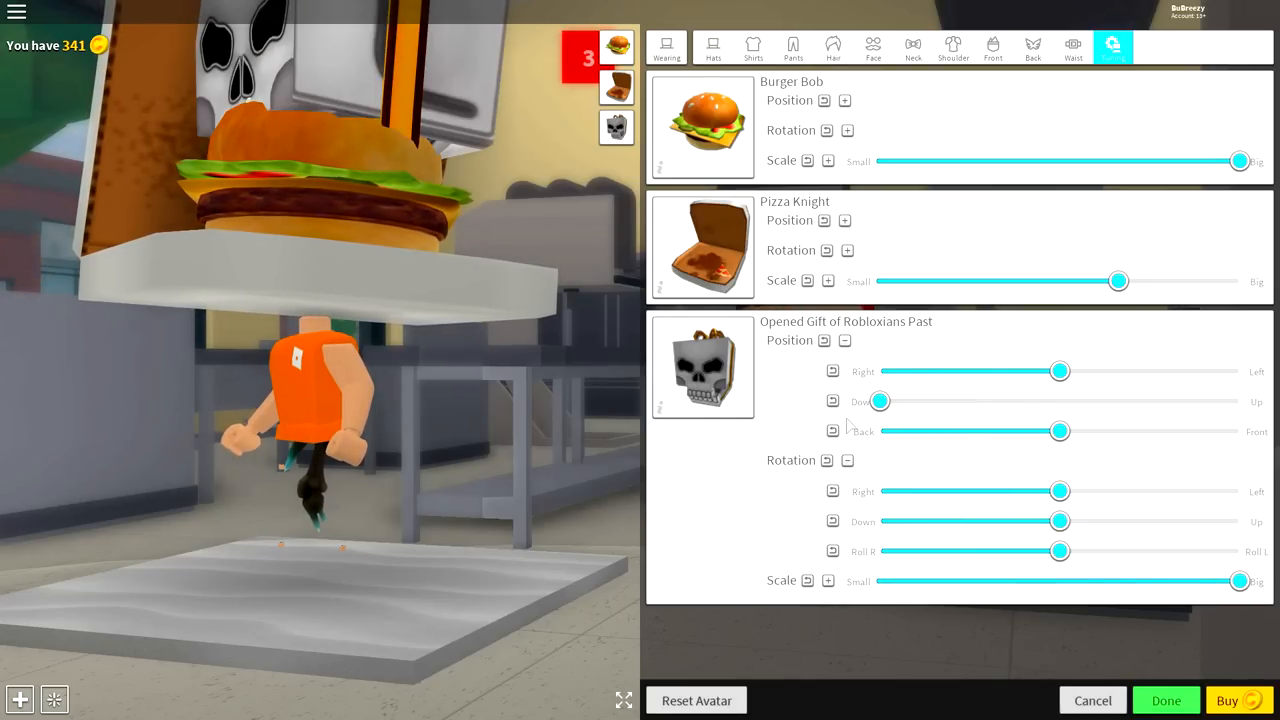
pyautogui.moveTo(878, 401); pyautogui.dragTo(1040, 401)
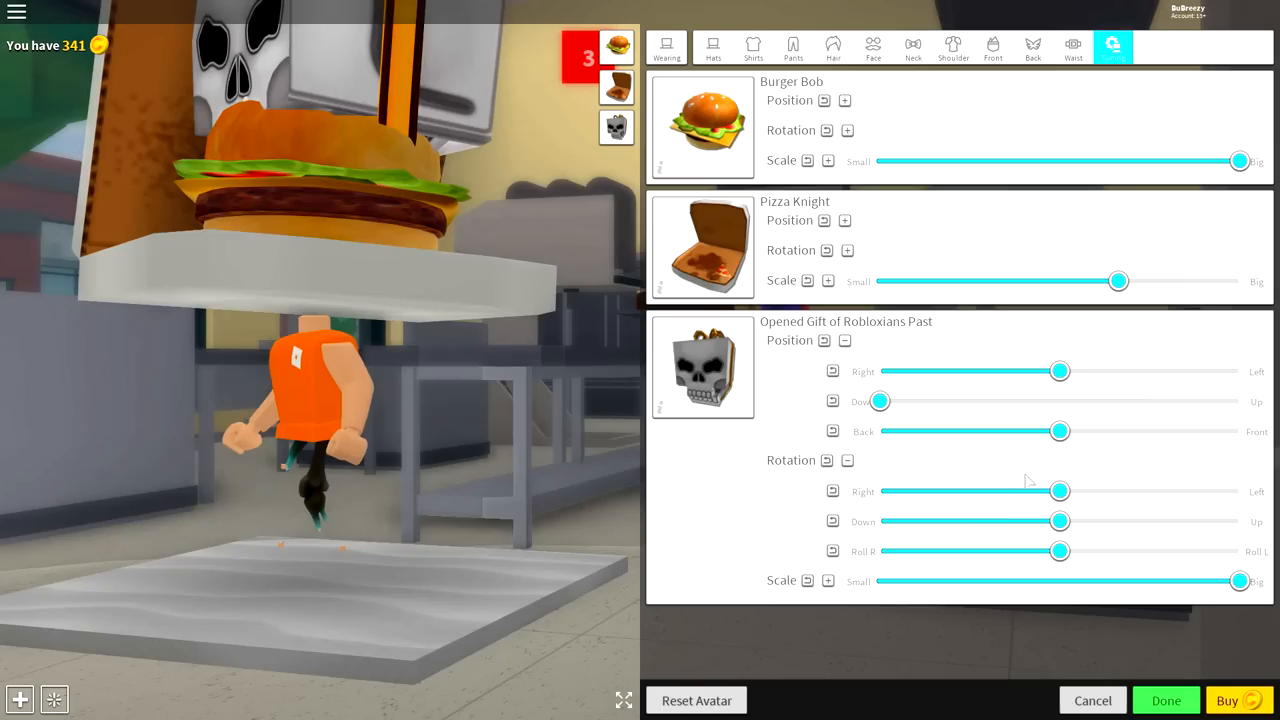
pyautogui.moveTo(1060, 491); pyautogui.dragTo(1008, 491)
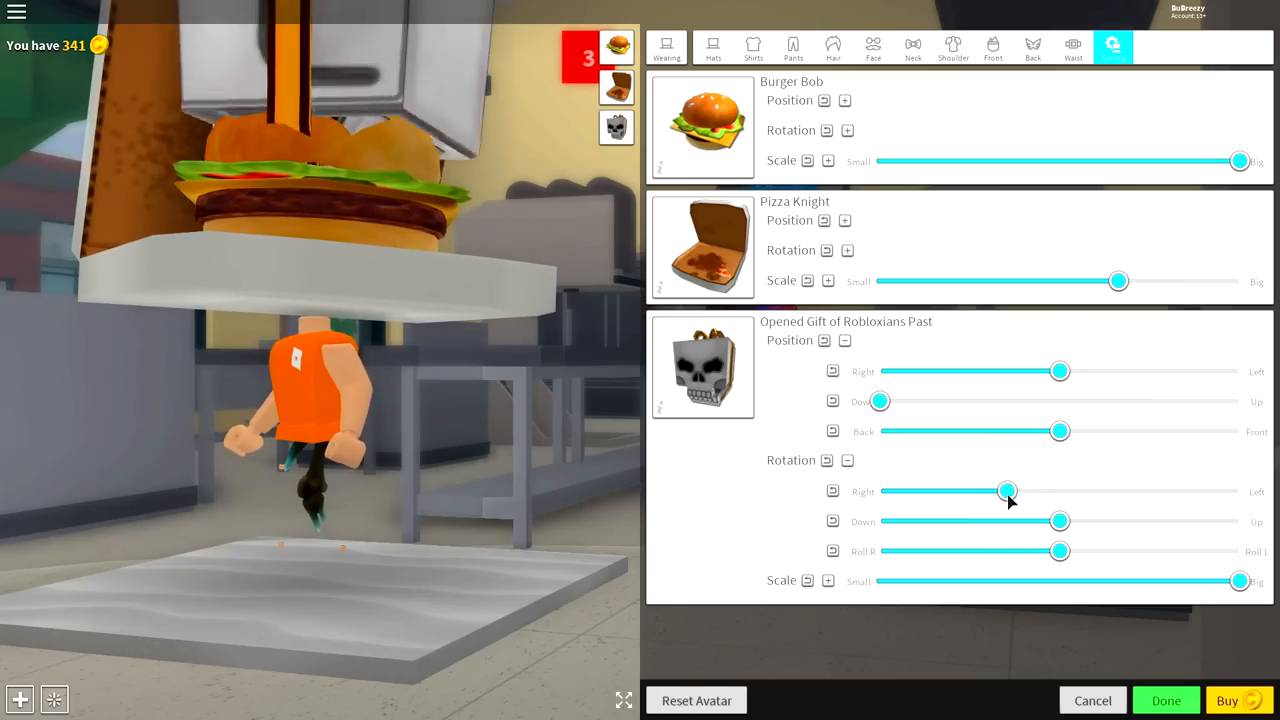
pyautogui.moveTo(1008, 490); pyautogui.dragTo(1148, 490)
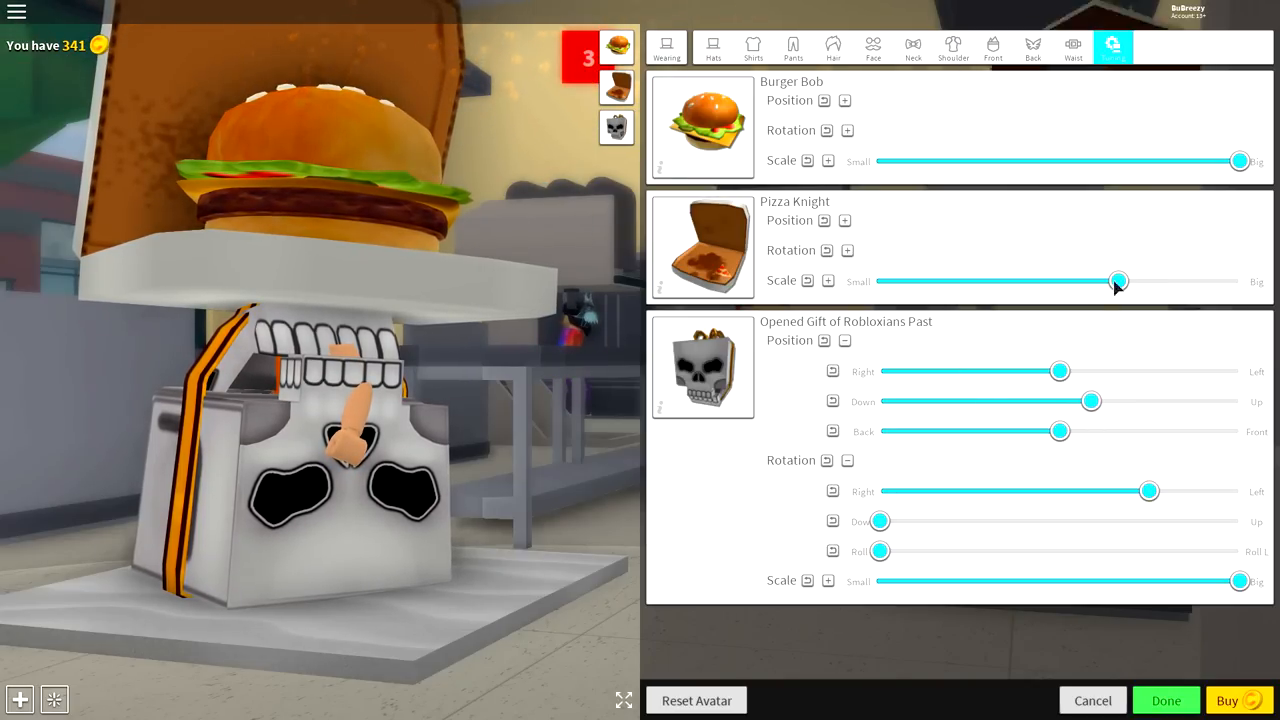
pyautogui.moveTo(1060, 371); pyautogui.dragTo(1108, 371)
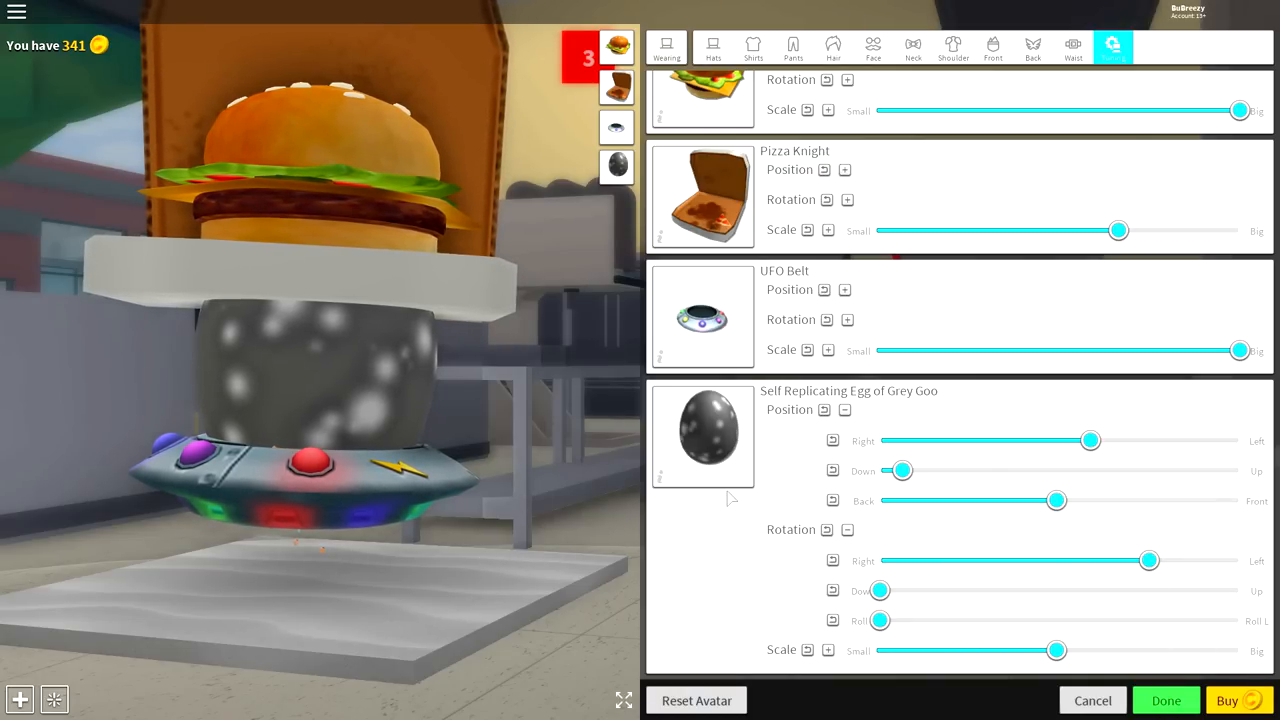
# Finish editing the avatar and return to the Robloxian High School world.
pyautogui.click(1166, 700)
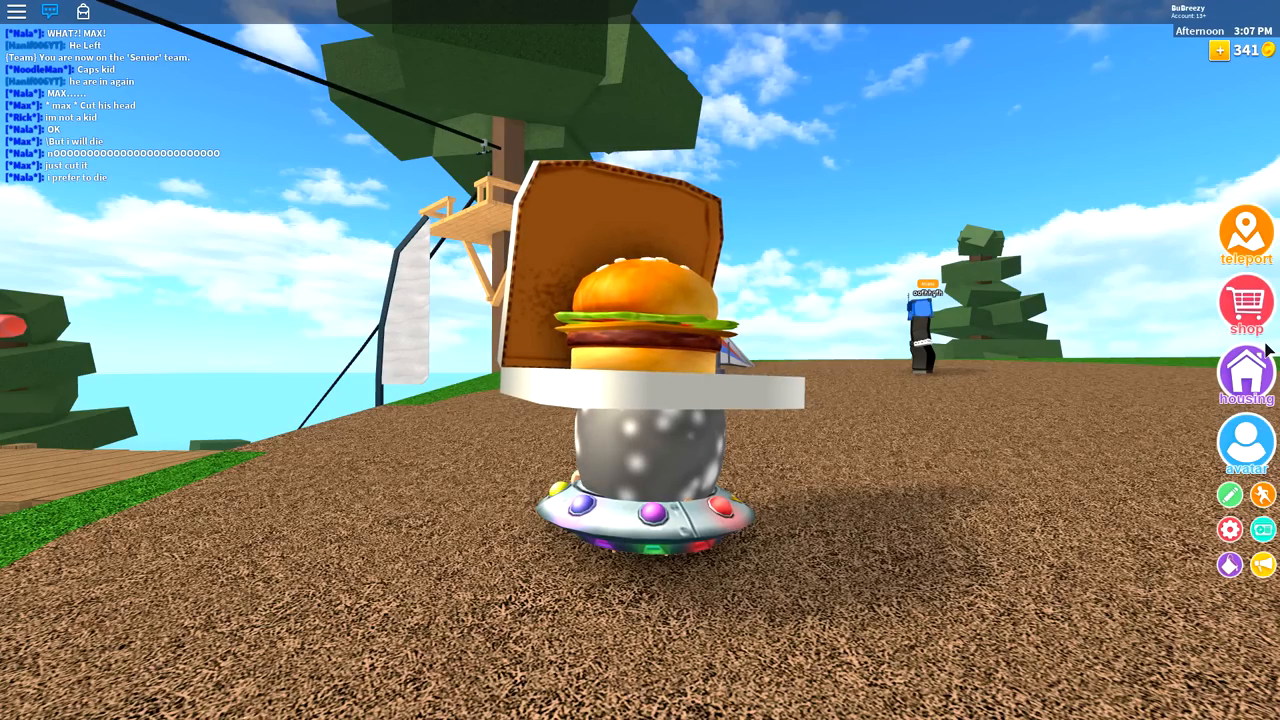